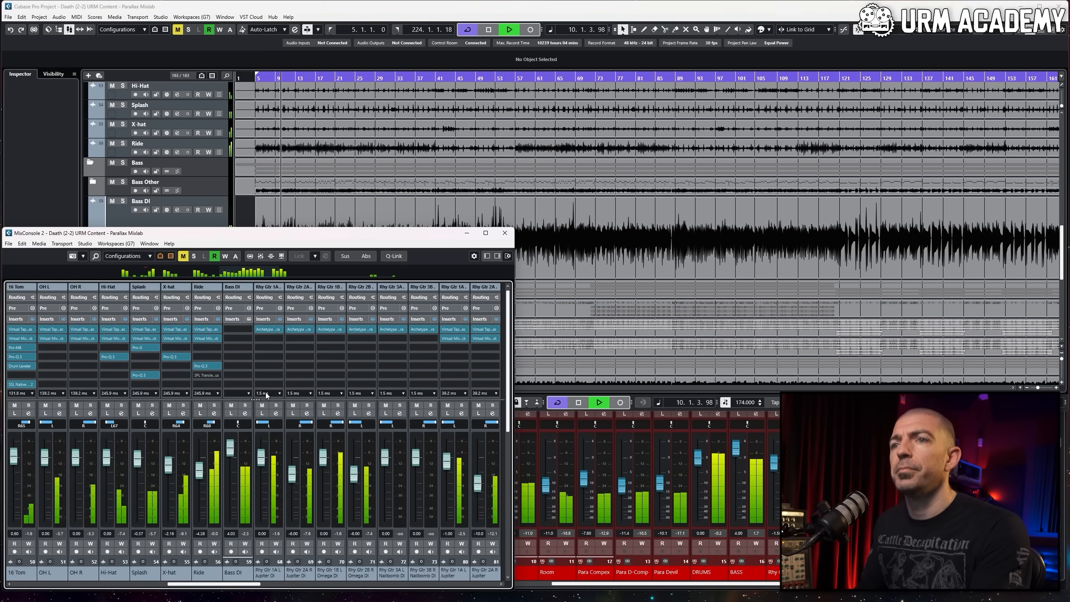
Solo the Bass DI channel in the MixConsole so only it plays.
click(244, 406)
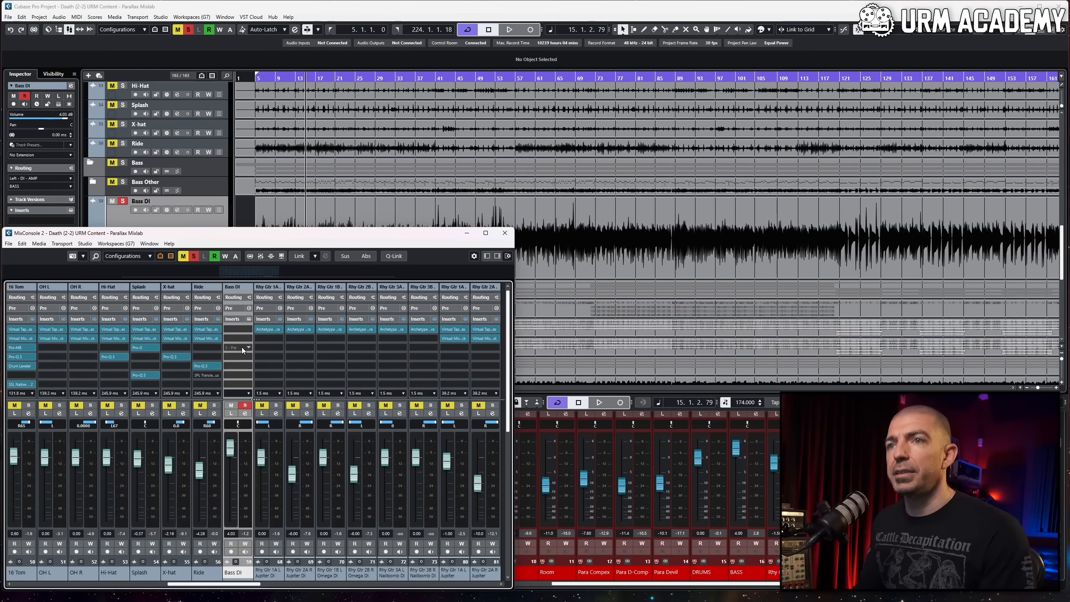
Load Neural DSP Parallax onto a Bass DI insert and show its cabinet microphone page.
click(239, 329)
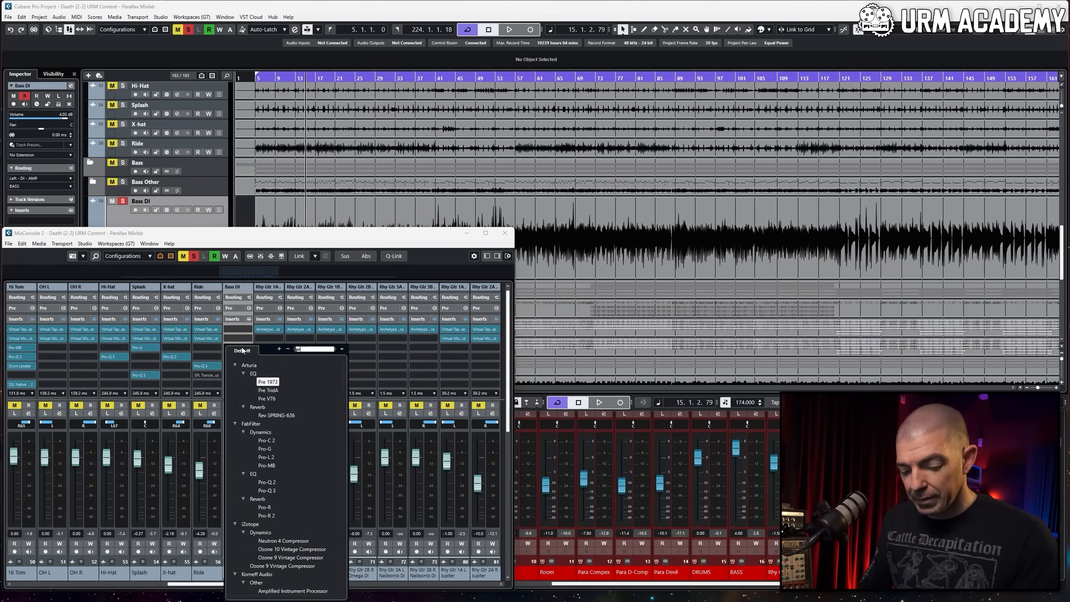
click(292, 591)
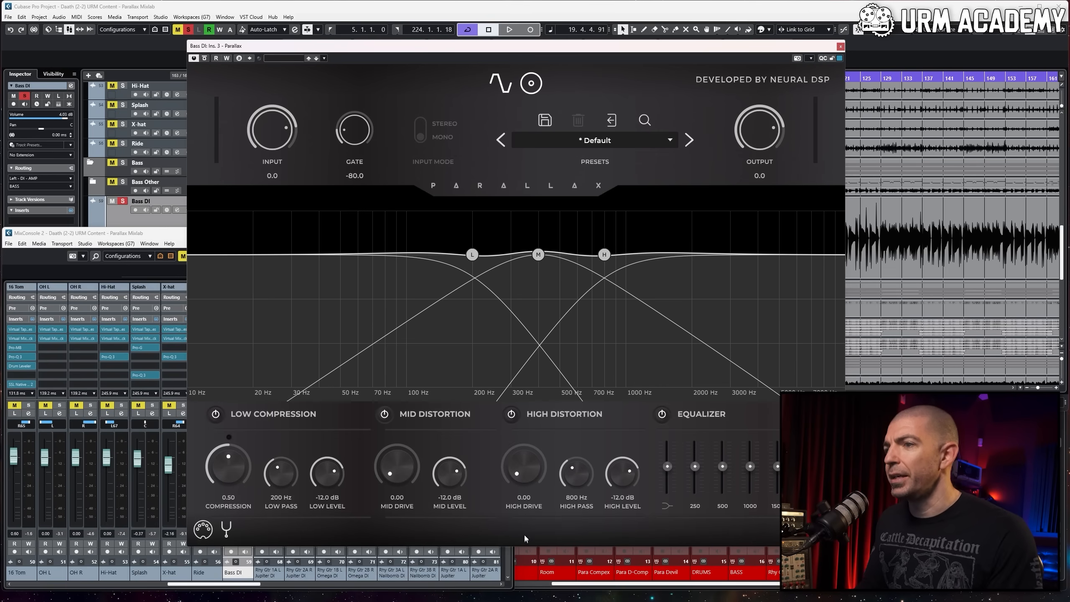
mouse_move(546, 456)
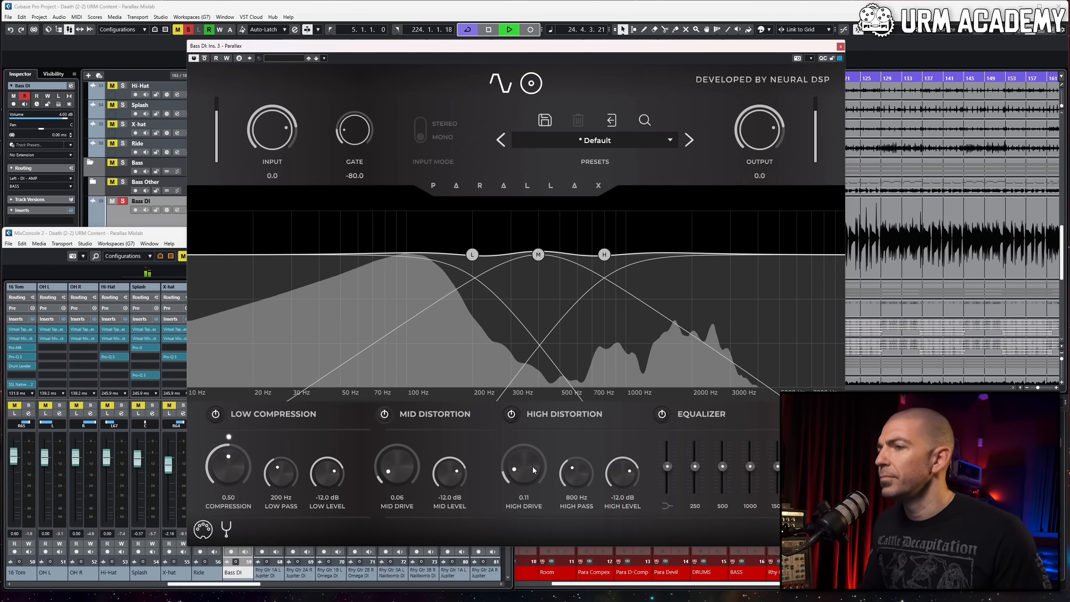
click(531, 83)
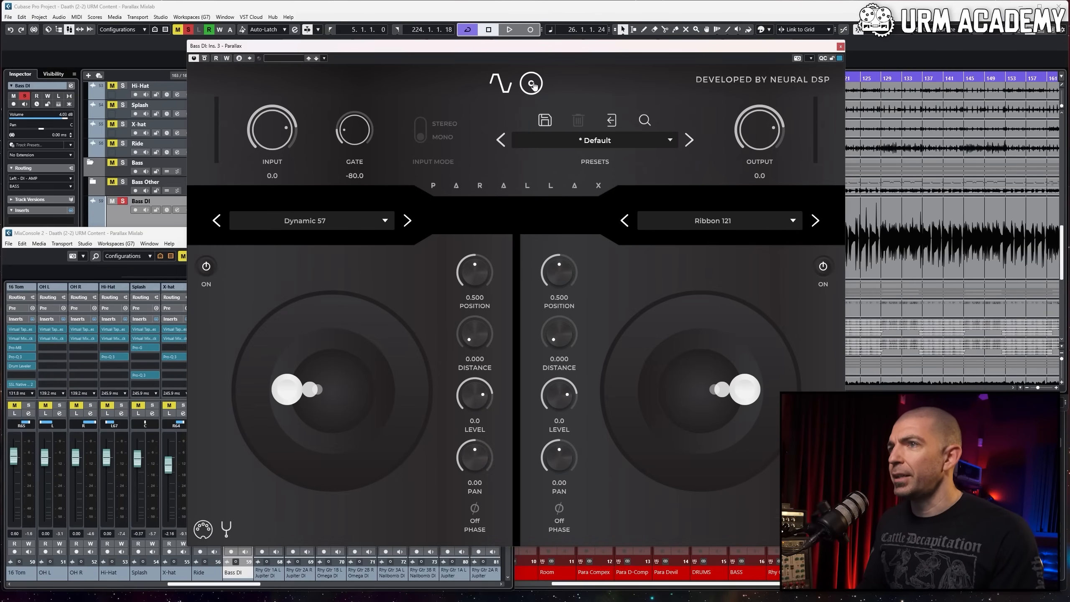
Set the left cab mic to a Dynamic 906 centred on the speaker, auditioning it alone.
click(531, 84)
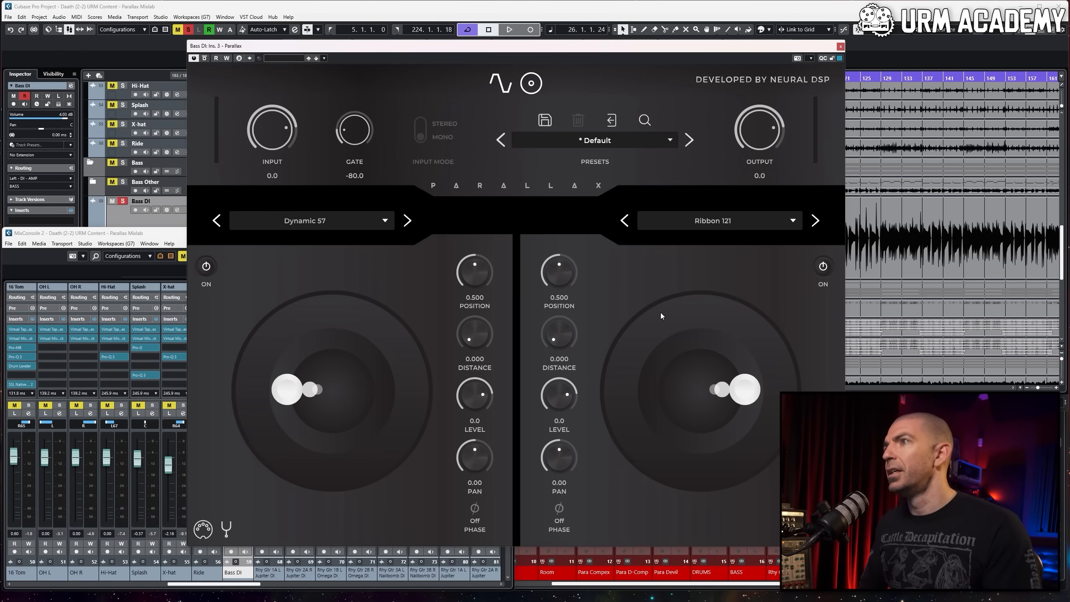
mouse_move(487, 296)
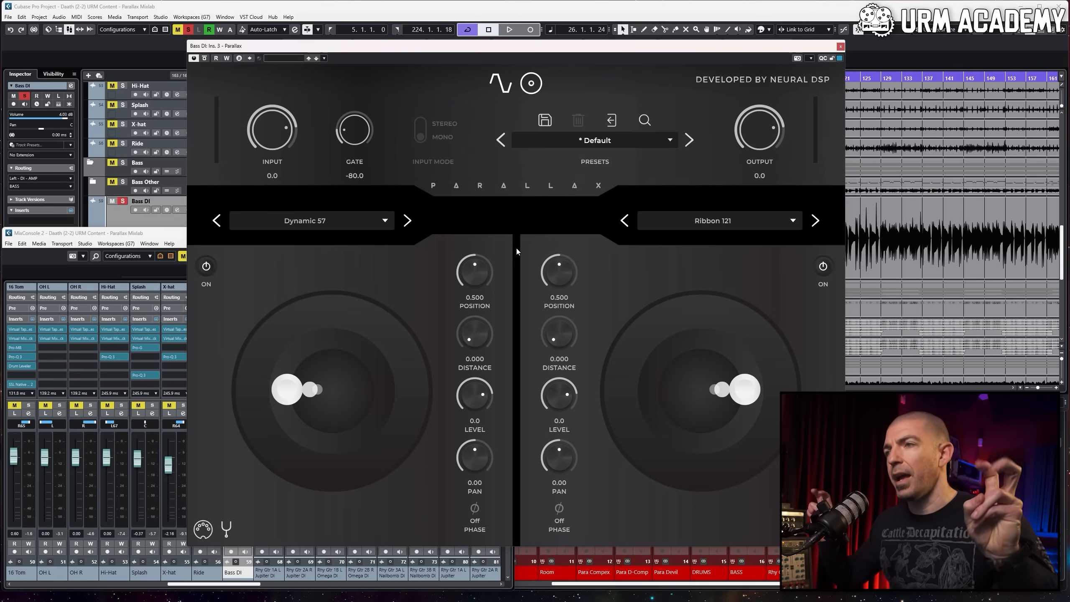
click(407, 220)
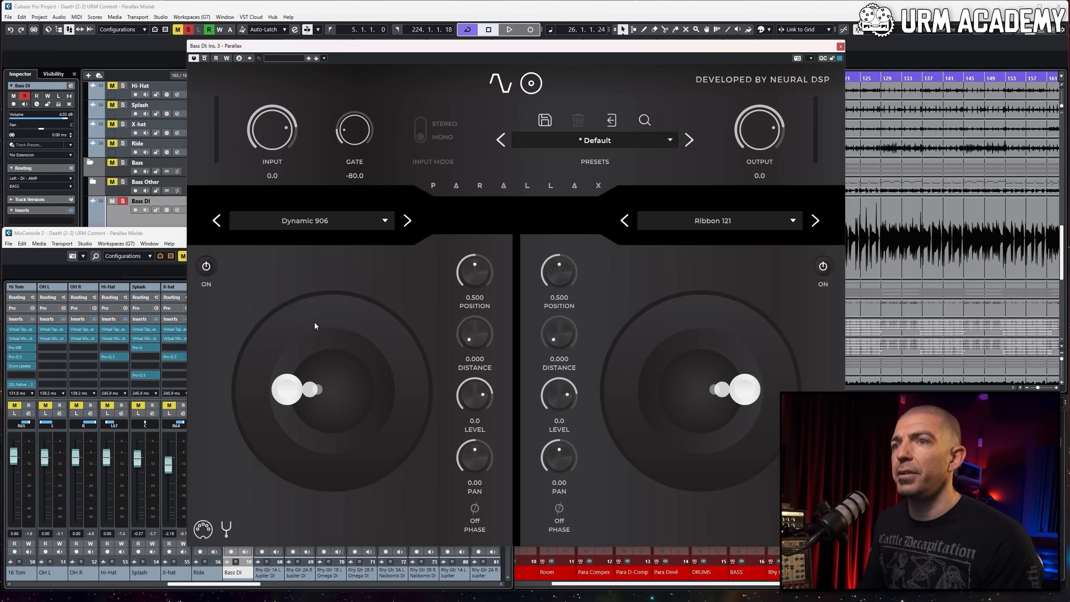
drag(300, 388, 331, 389)
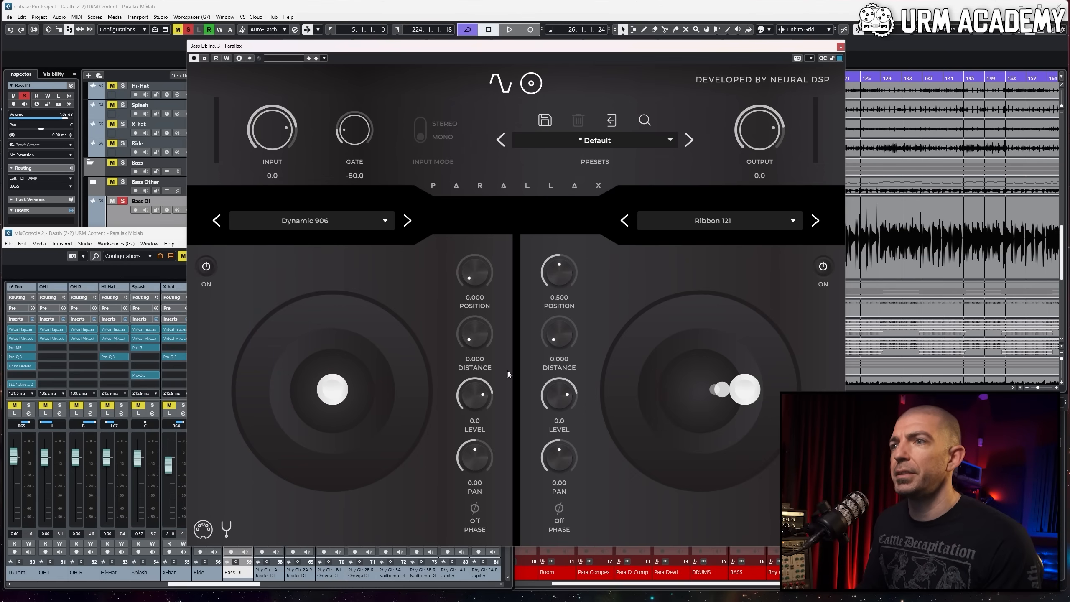
mouse_move(508, 374)
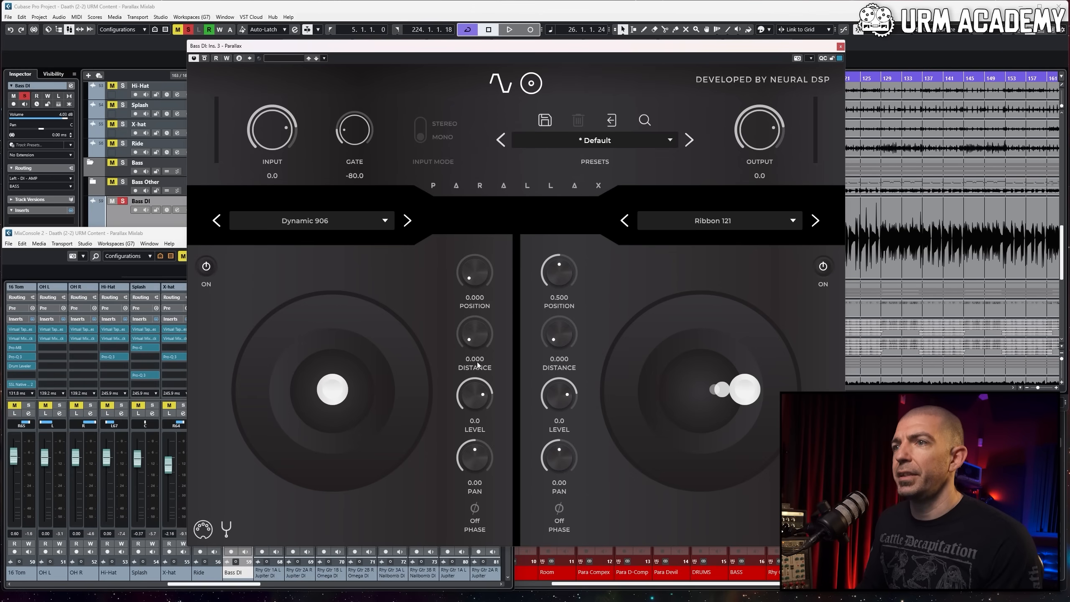
click(822, 266)
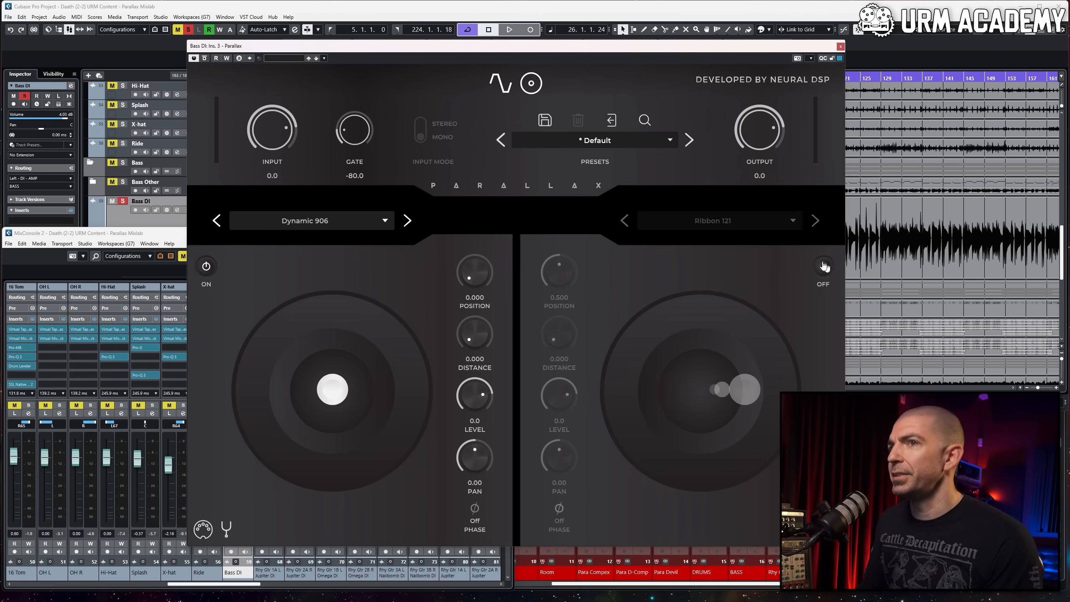
mouse_move(608, 300)
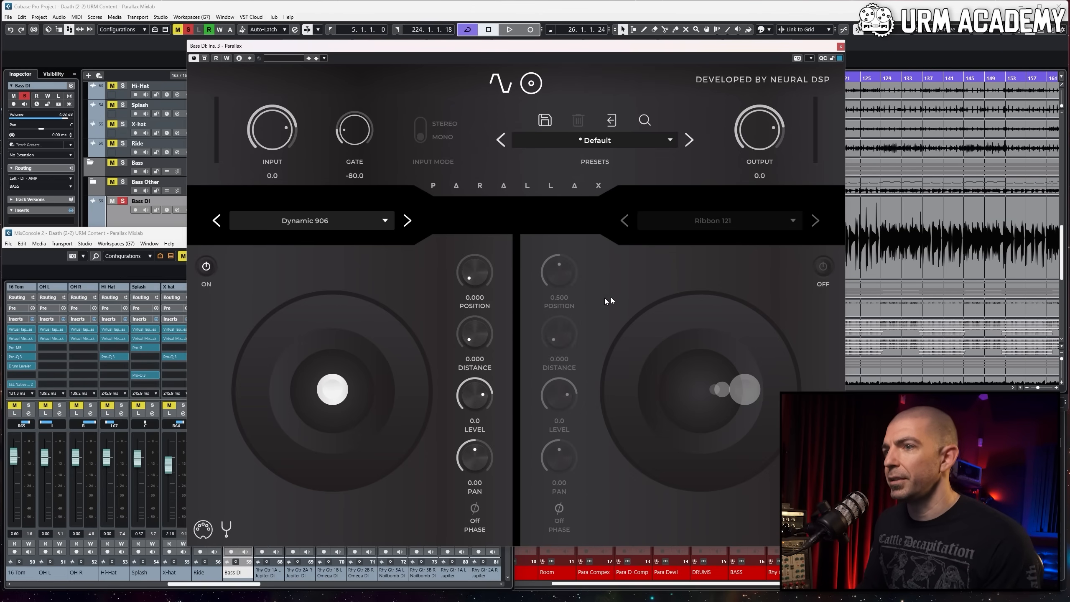
click(509, 29)
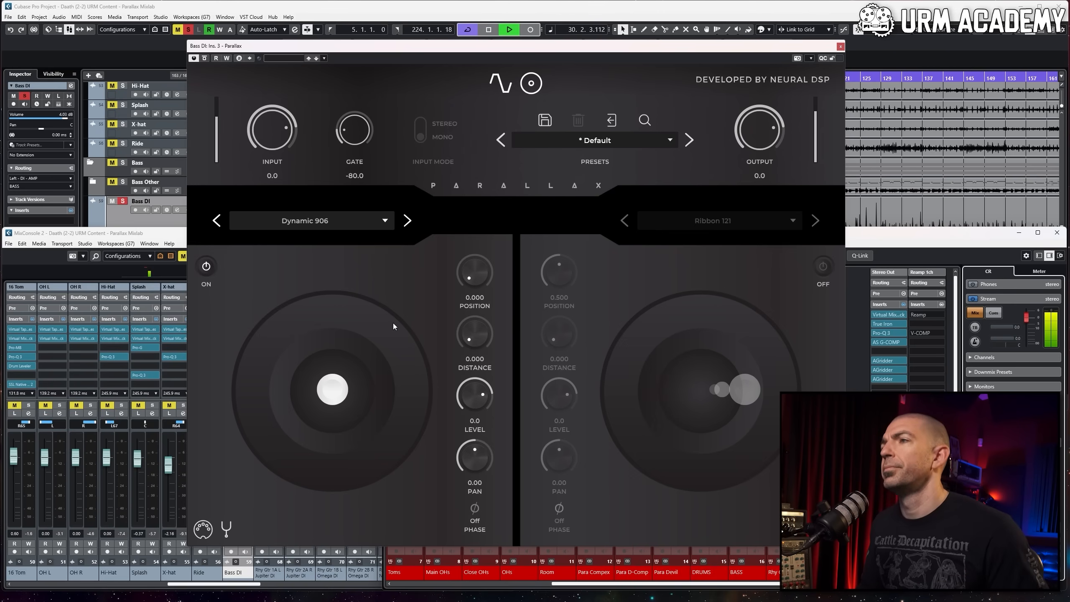
click(530, 29)
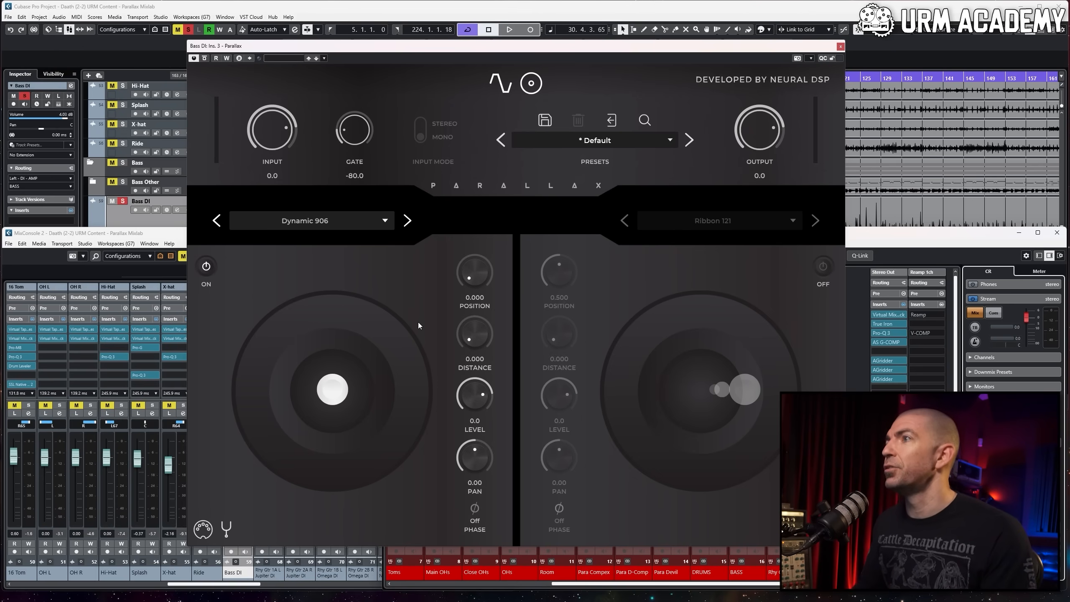
Make the right mic a Condenser 184 blended in at a level of about -14.6.
click(718, 221)
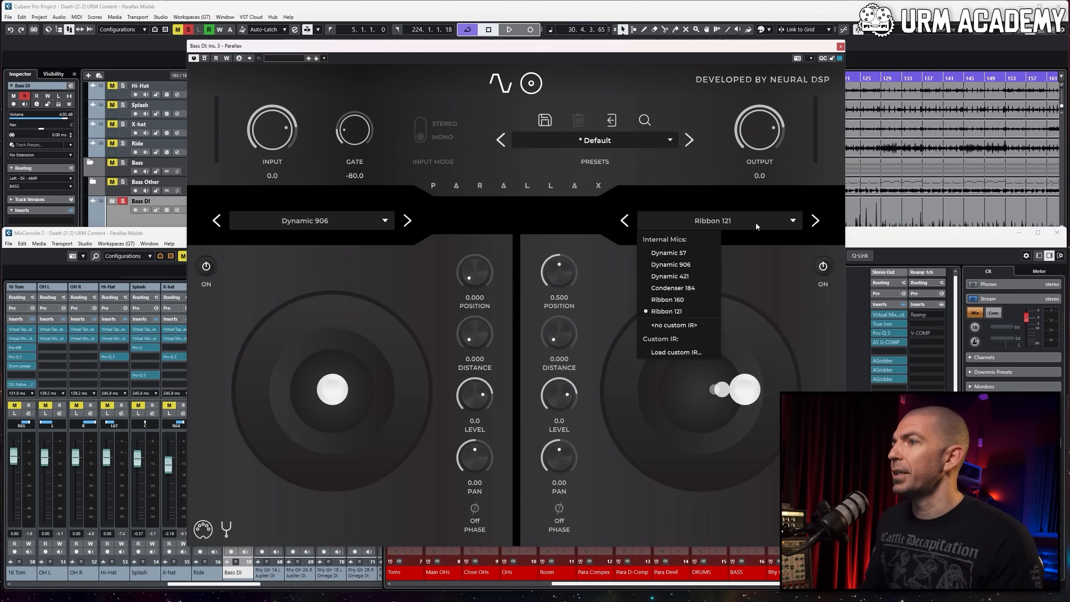
mouse_move(673, 288)
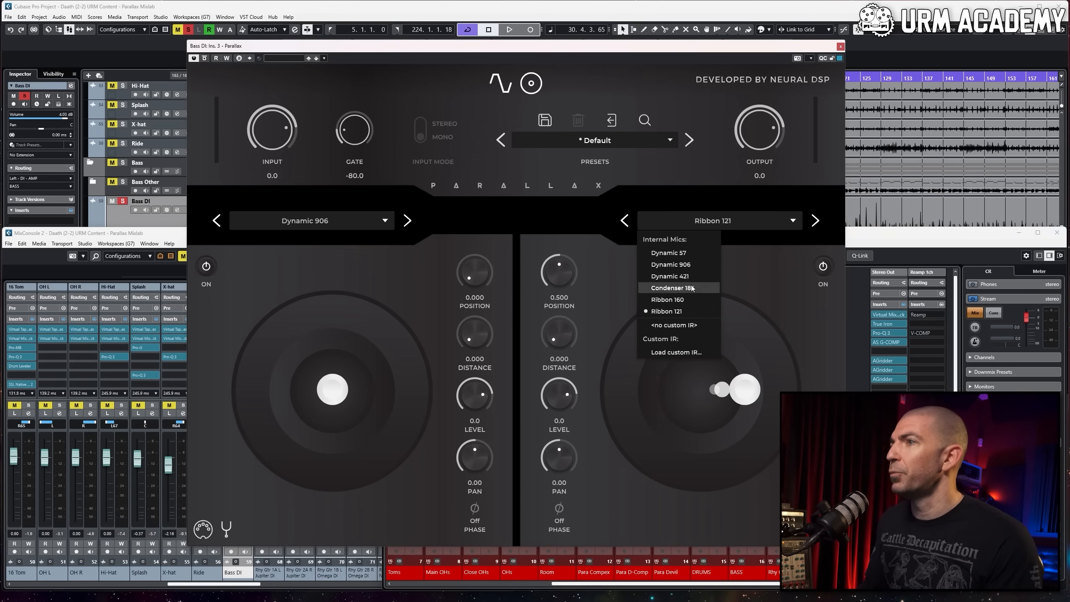
click(672, 288)
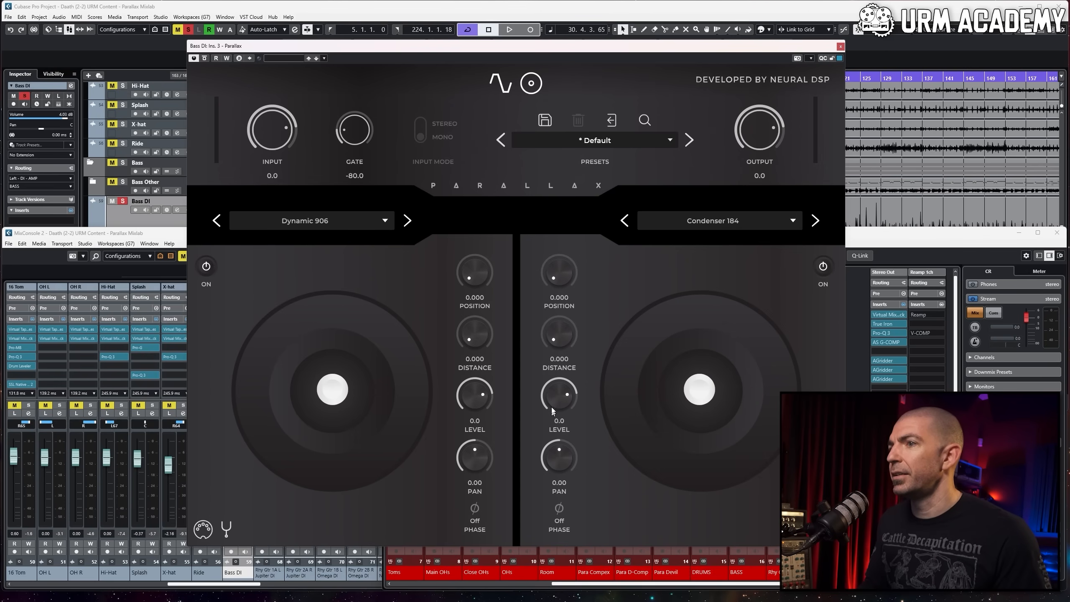
drag(560, 395, 553, 410)
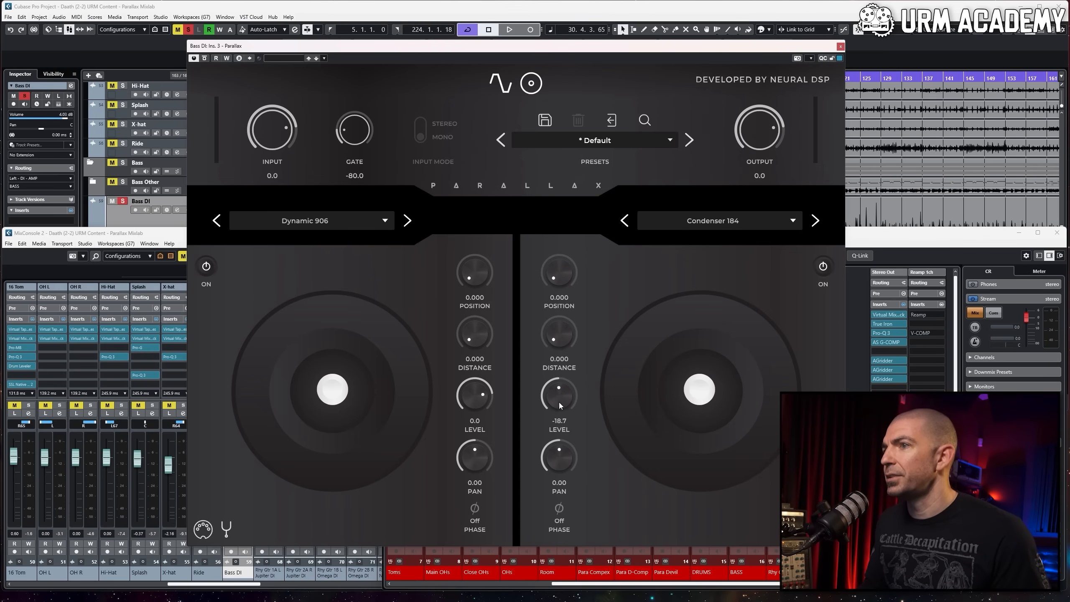
drag(559, 395, 552, 381)
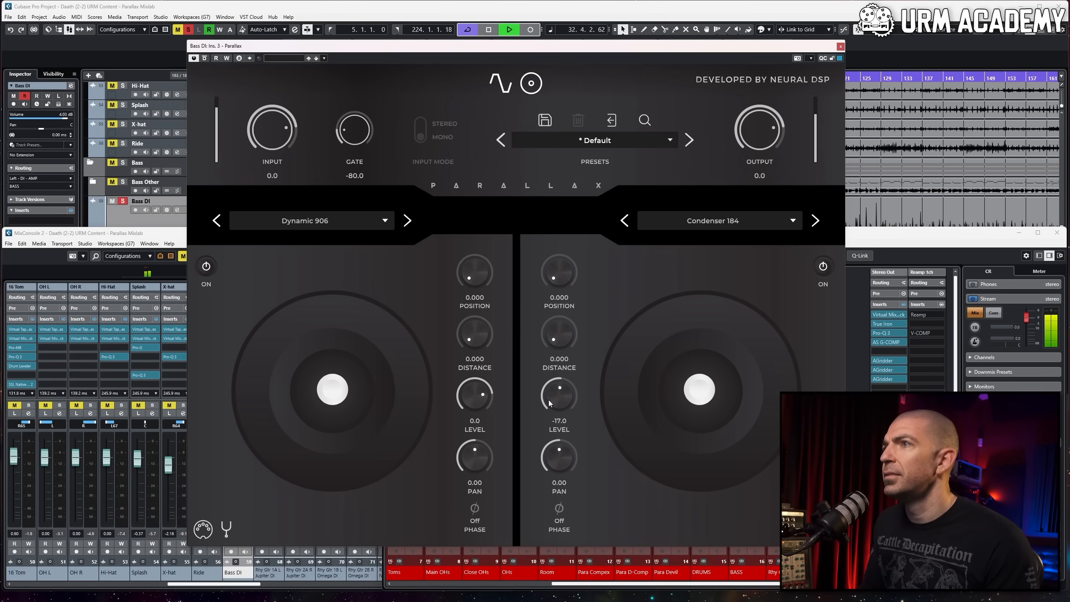
drag(559, 395, 558, 388)
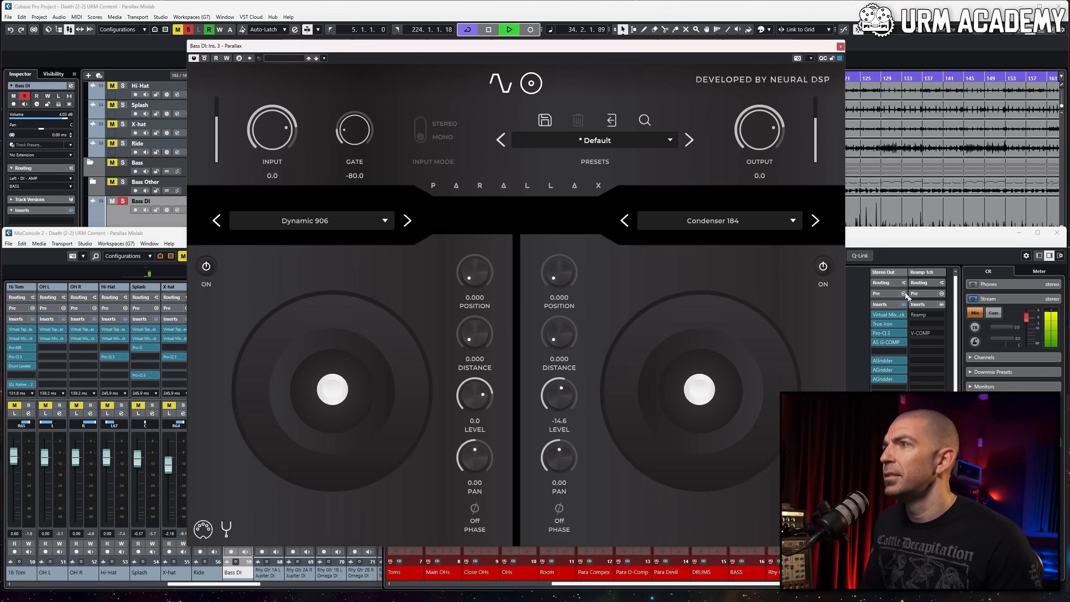
Shape the crossover: low band near 75 Hz, high band near 456 Hz at -13, mid level about -15.6.
click(823, 266)
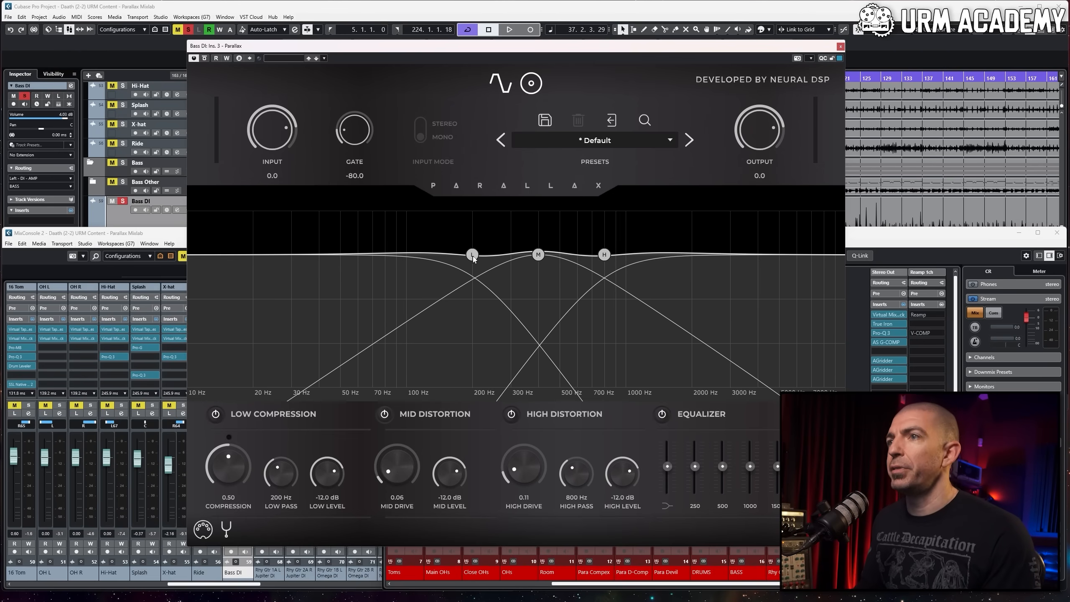
drag(472, 254, 422, 262)
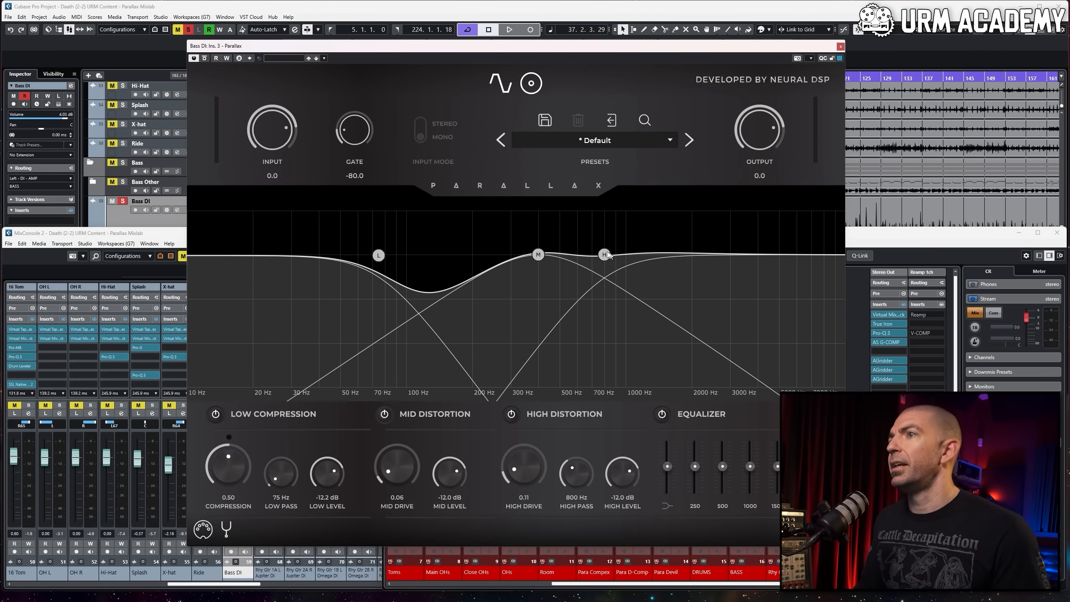
drag(605, 254, 540, 256)
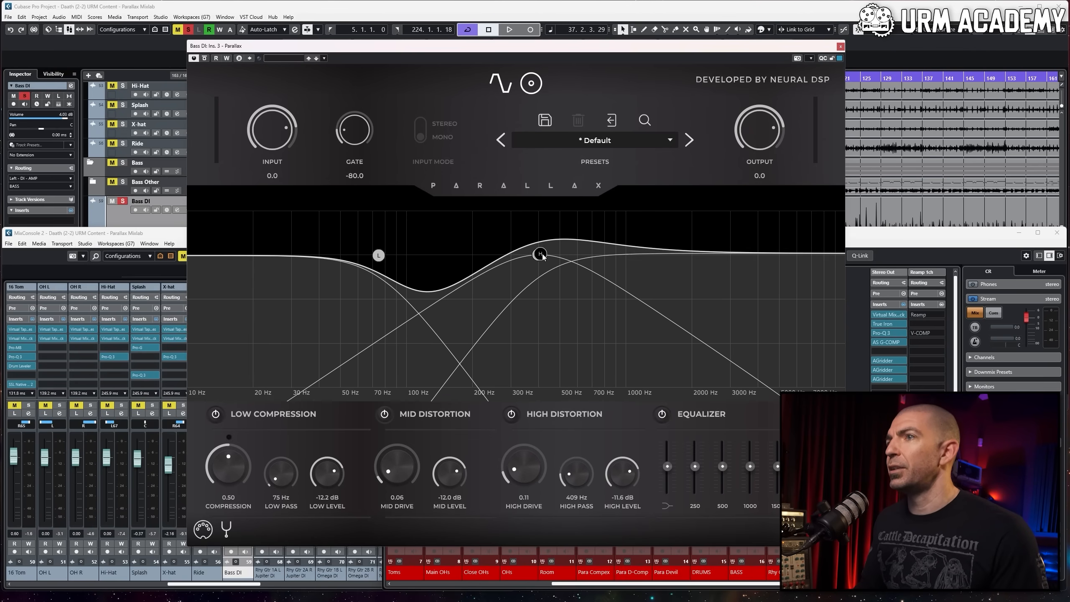
drag(542, 256, 546, 253)
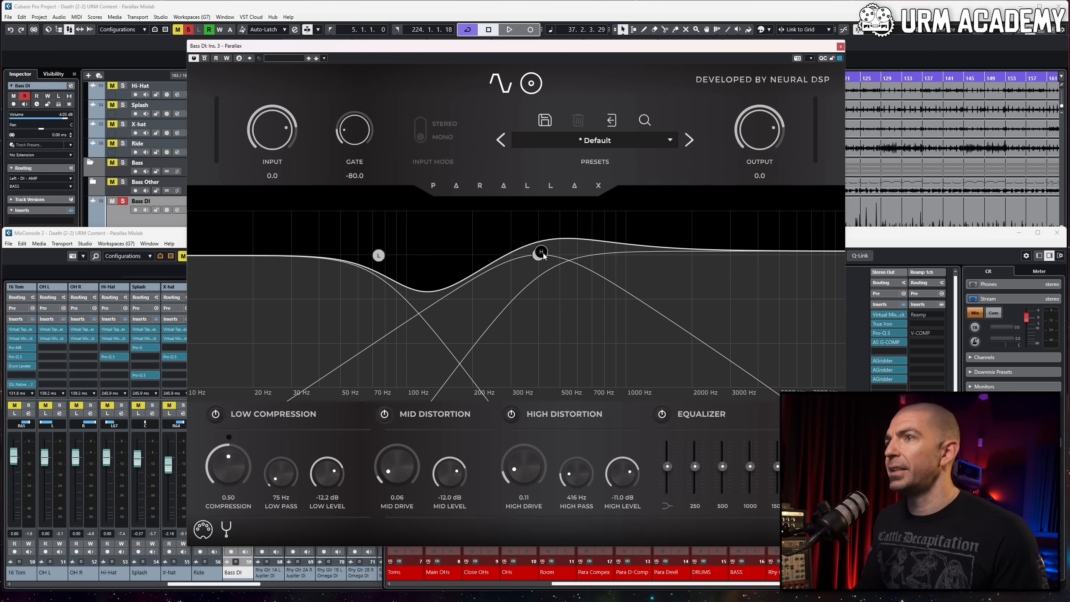
drag(541, 252, 543, 254)
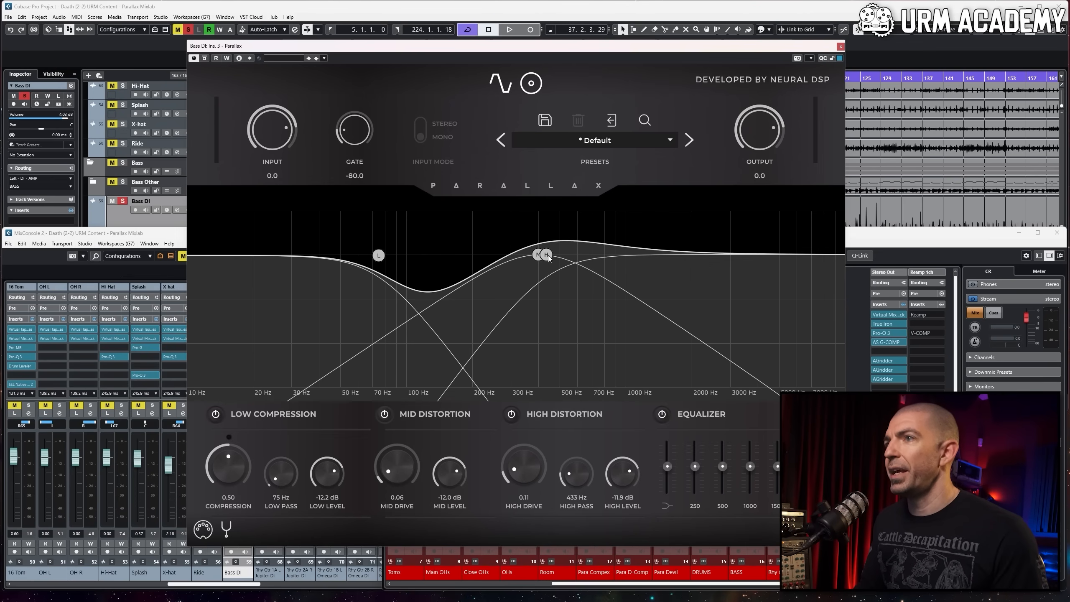
drag(540, 255, 538, 269)
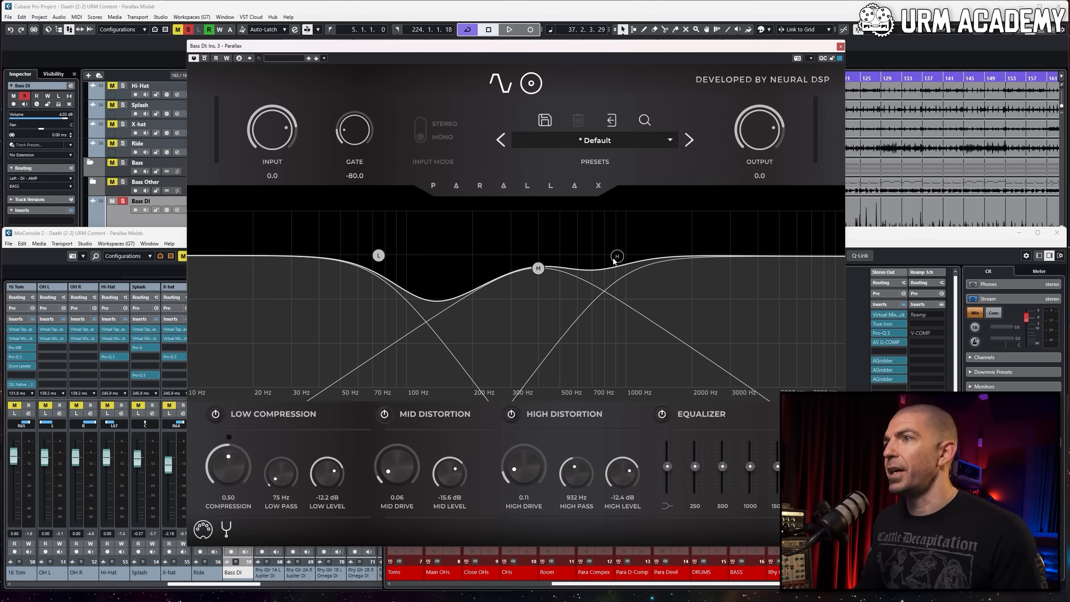
drag(617, 256, 551, 259)
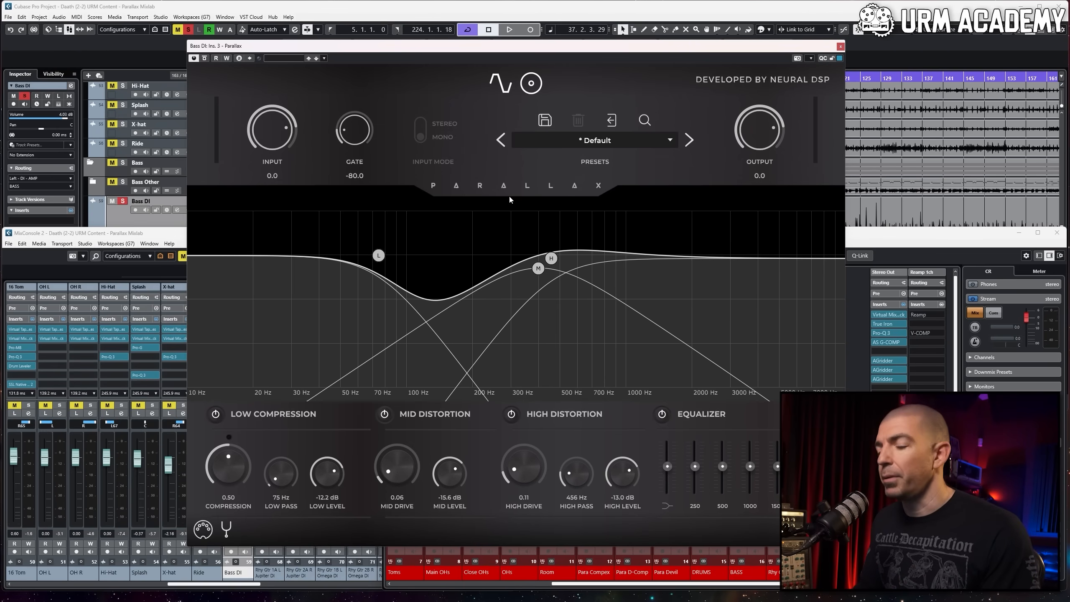
Refine during playback to a 72 Hz low roll-off, high band at 498 Hz and -14.8 dB, mid level -20.7 dB.
click(509, 30)
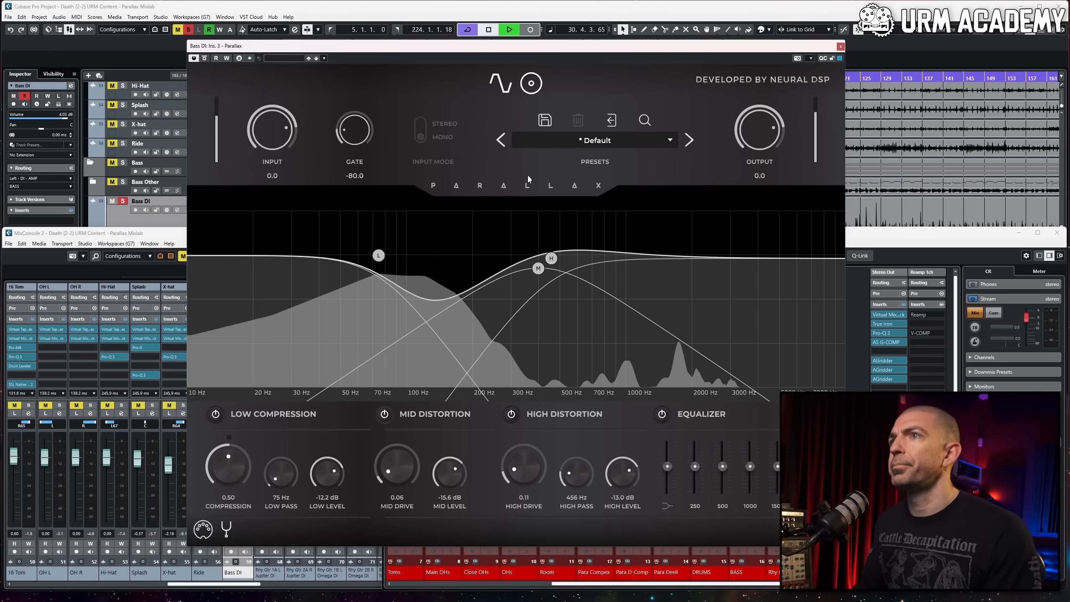
drag(379, 254, 392, 255)
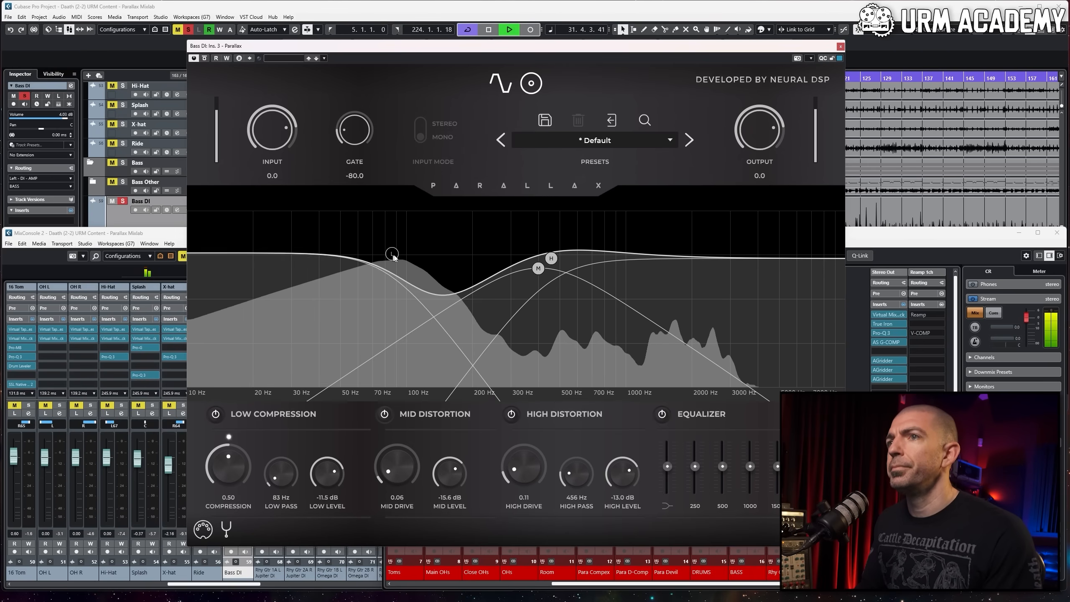
drag(392, 252, 374, 252)
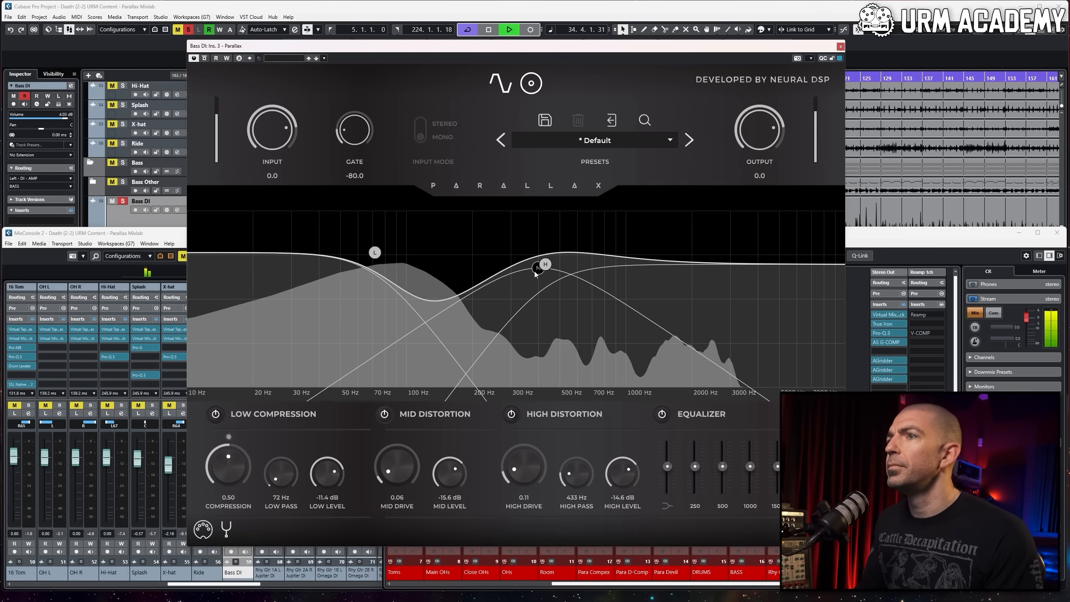
drag(545, 265, 539, 287)
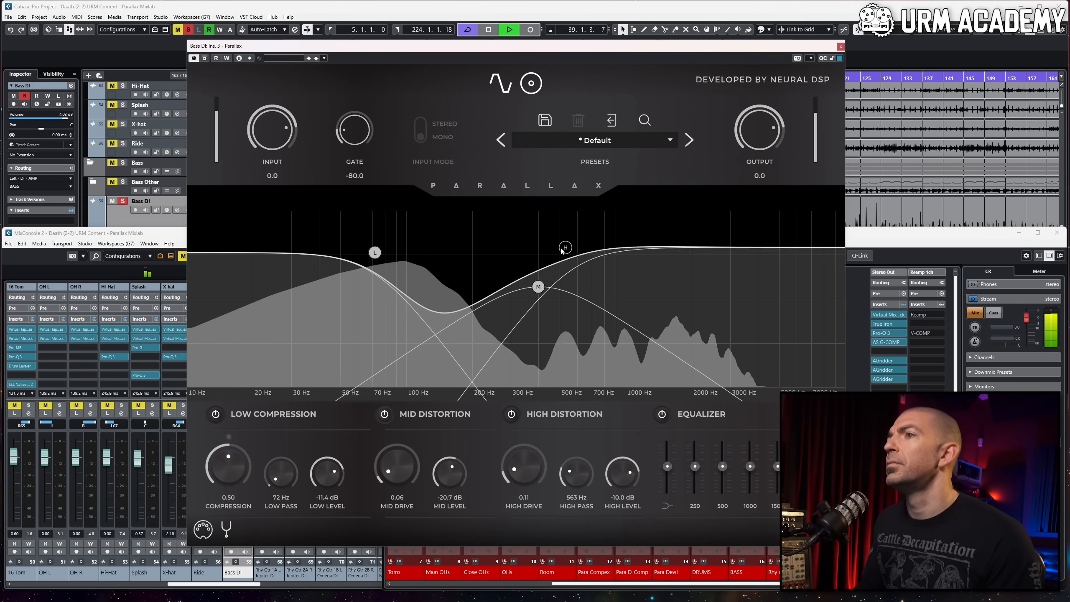
drag(565, 248, 559, 258)
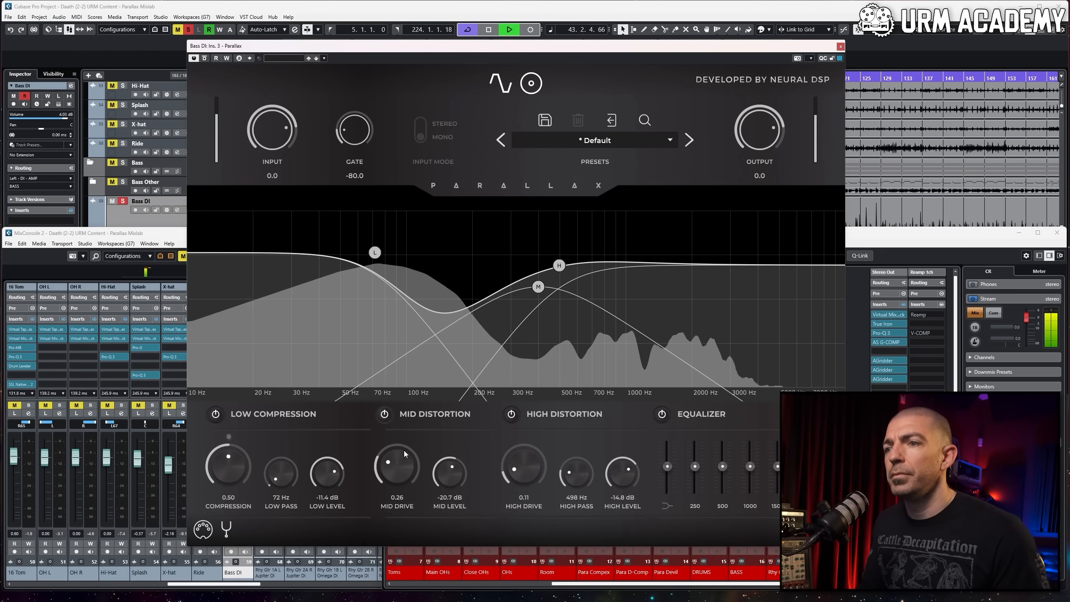
Bring mid and high drive back down (high drive 0.05) and set low compression to about 0.62.
drag(397, 466, 398, 450)
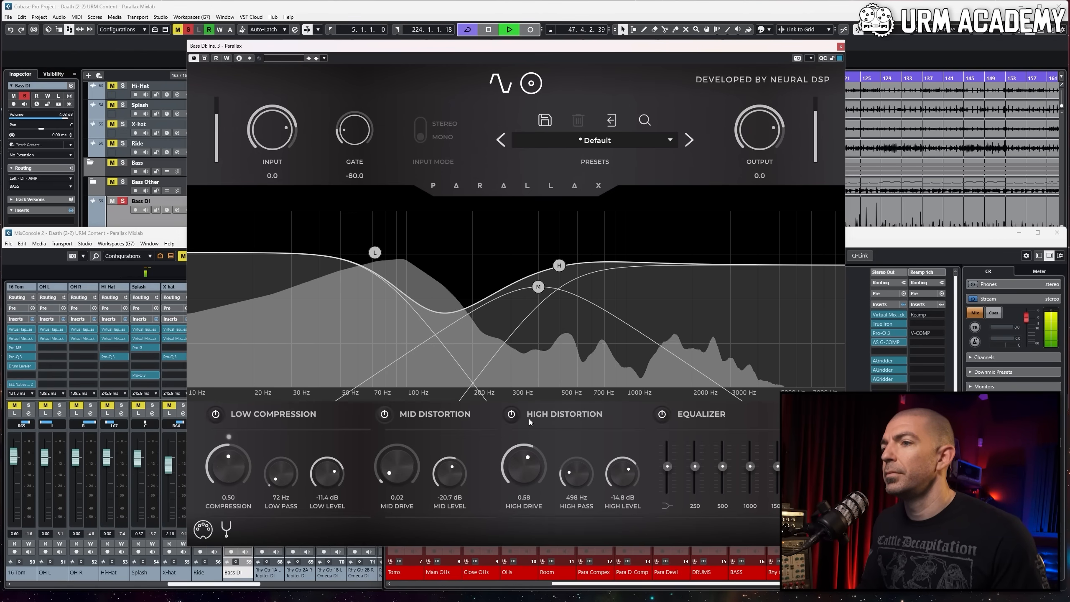
drag(522, 467, 513, 474)
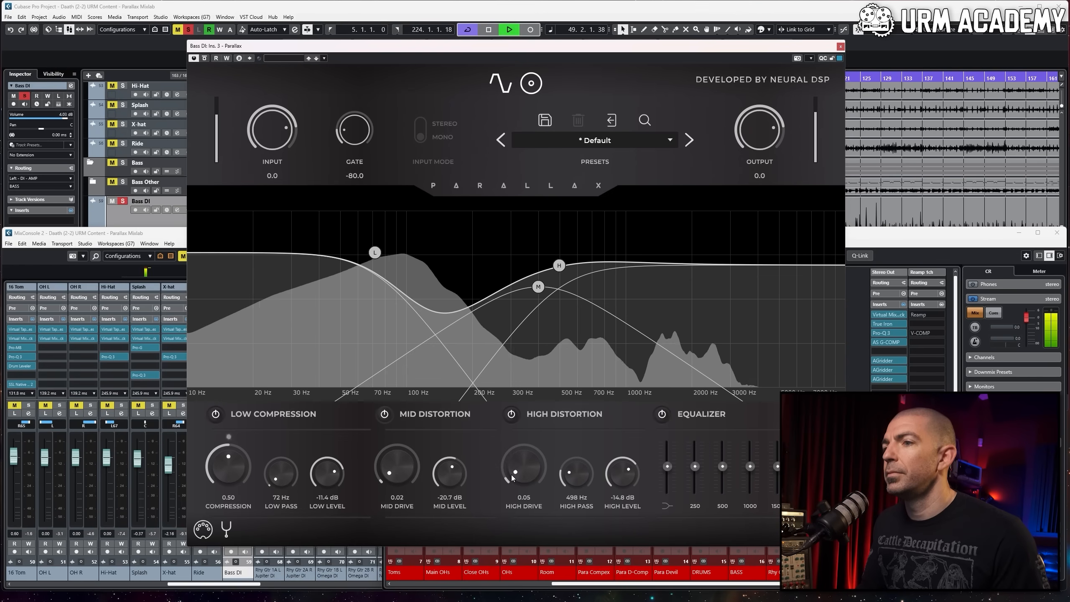
drag(228, 464, 224, 451)
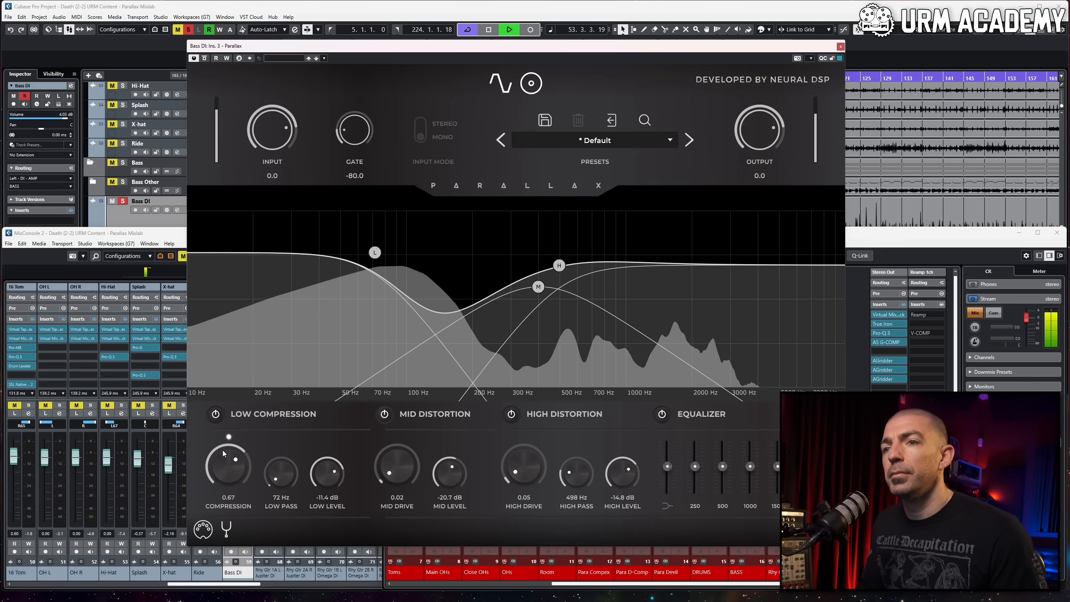
drag(229, 466, 232, 482)
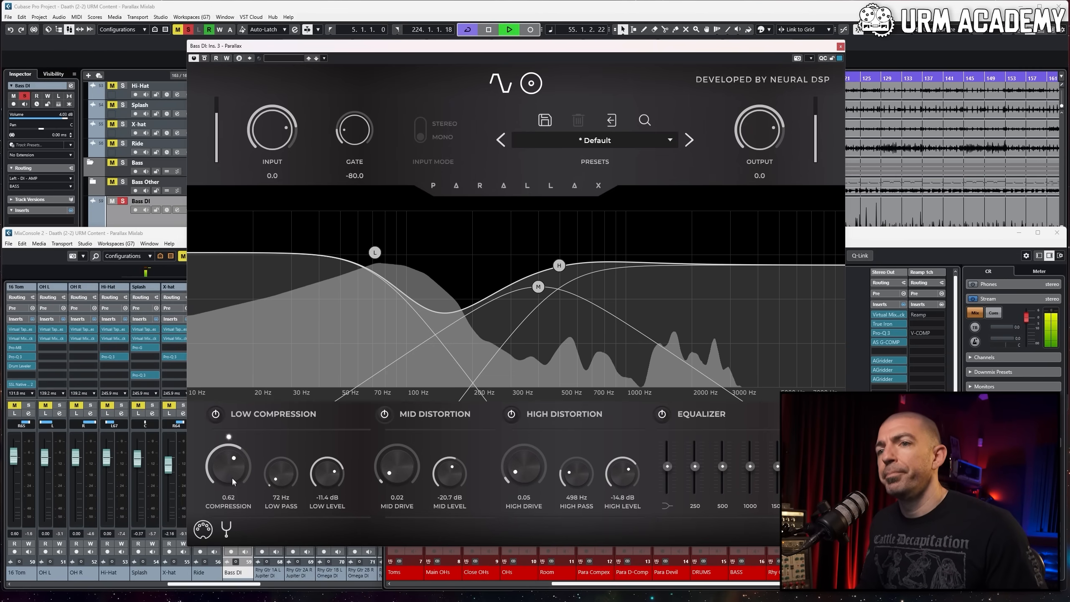
Raise low compression to 0.73 and set the low band to 74 Hz at -10.1 dB.
click(488, 28)
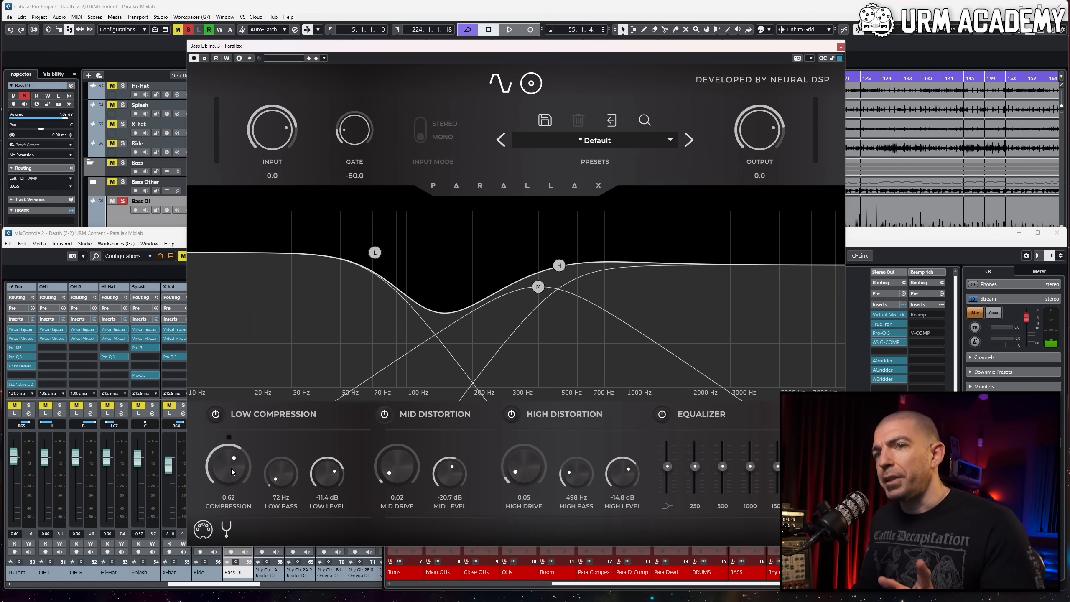
mouse_move(233, 444)
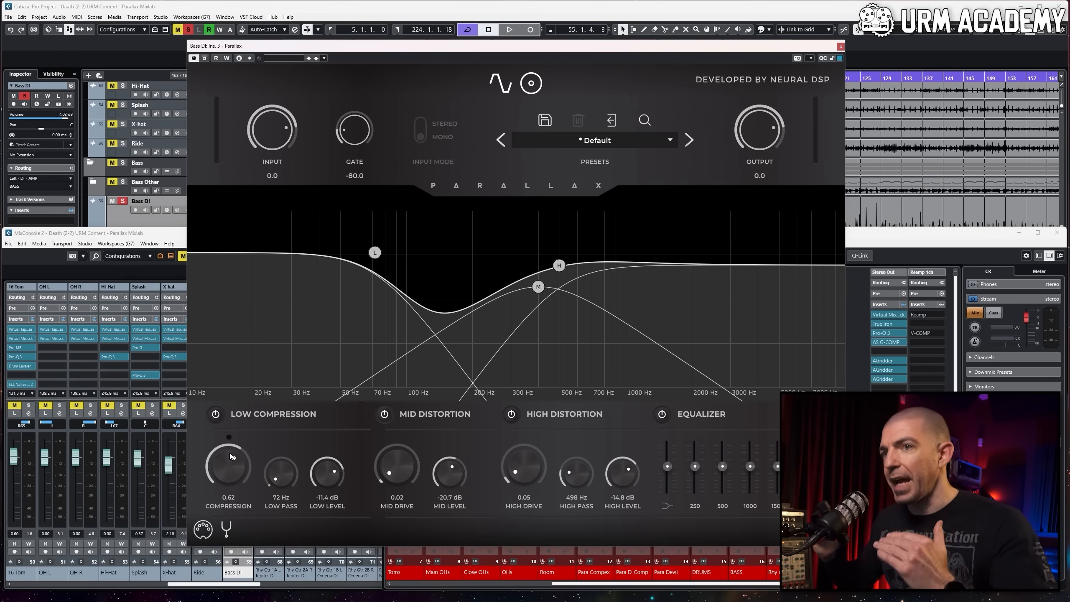
mouse_move(215, 467)
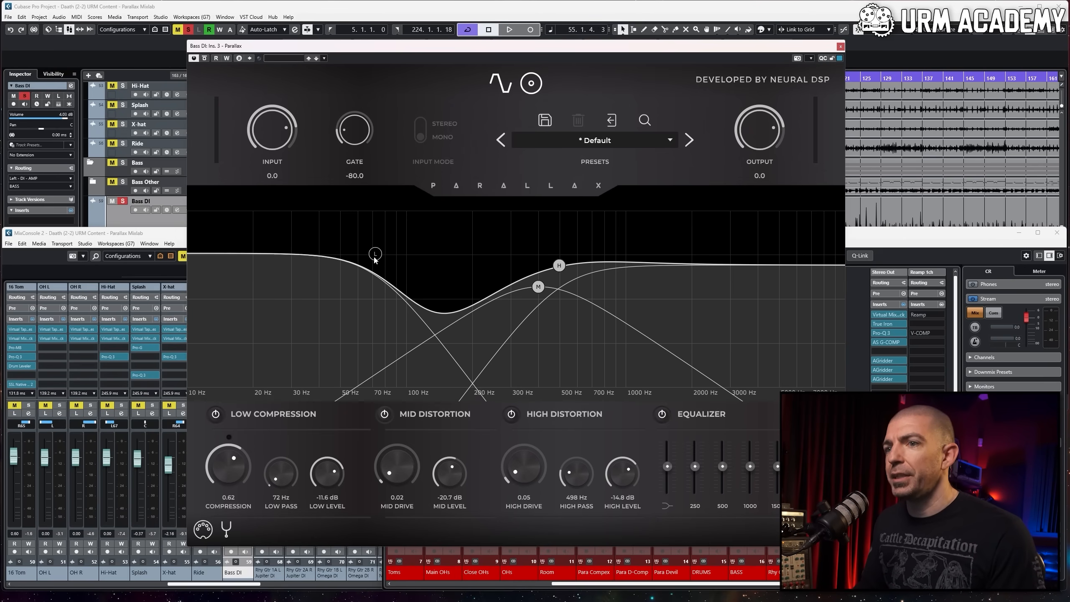
drag(375, 254, 374, 252)
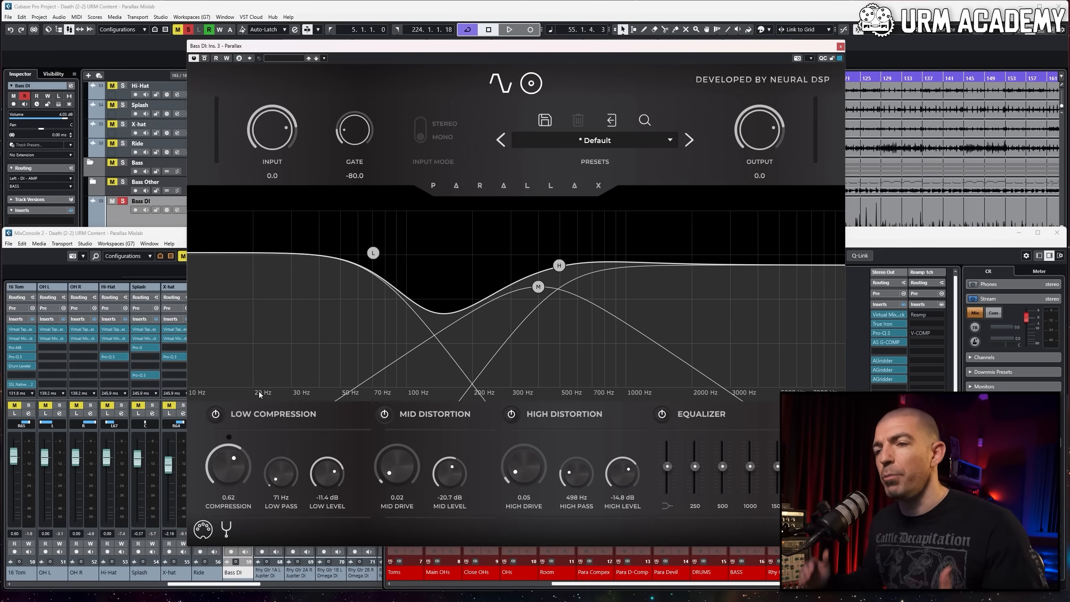
click(508, 29)
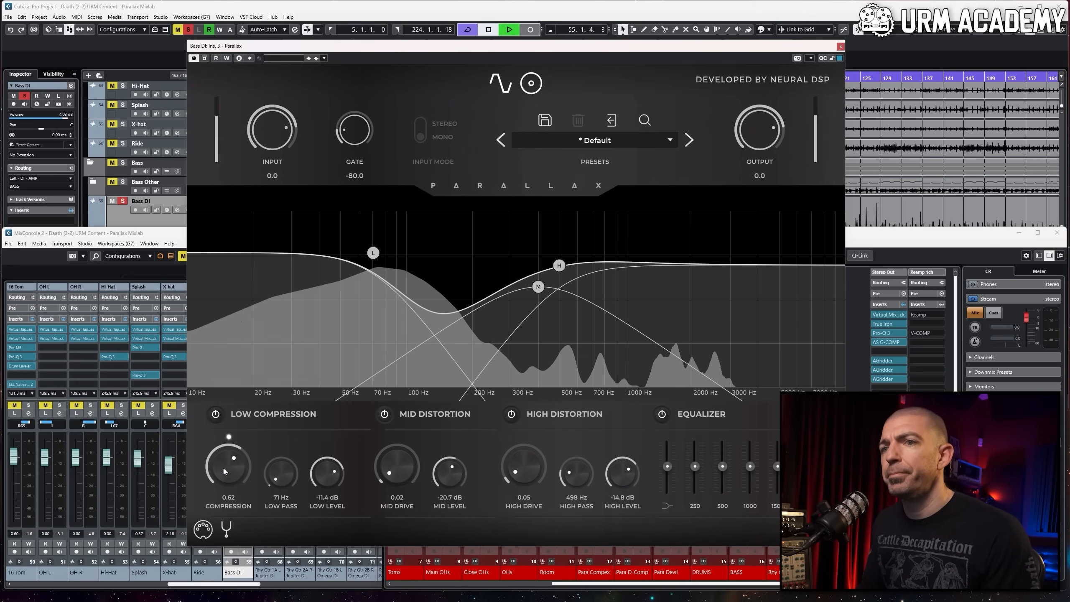
drag(228, 467, 228, 454)
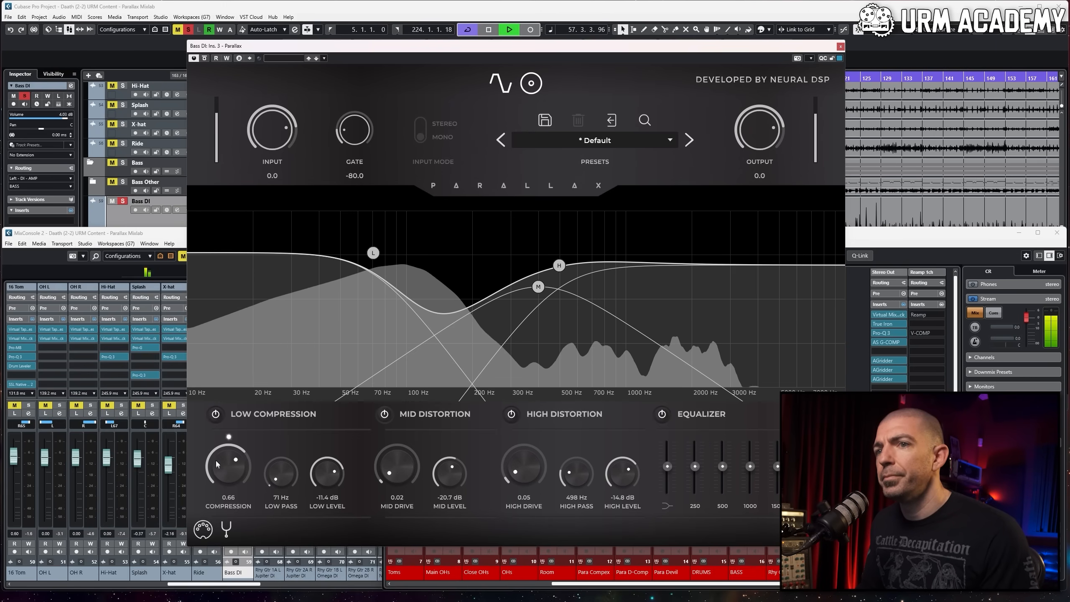
drag(229, 464, 229, 436)
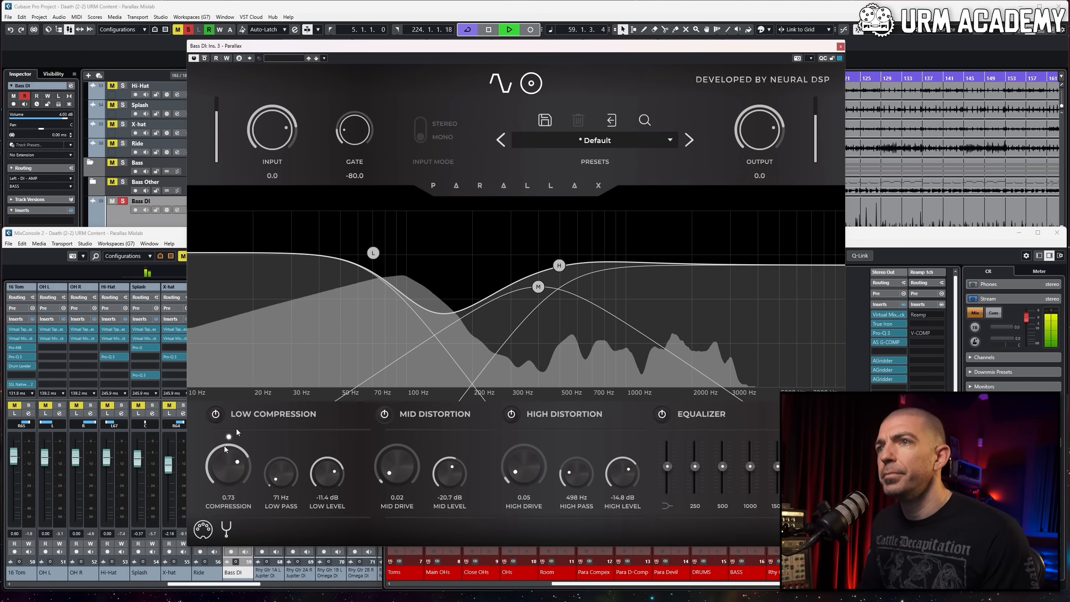
drag(374, 253, 374, 247)
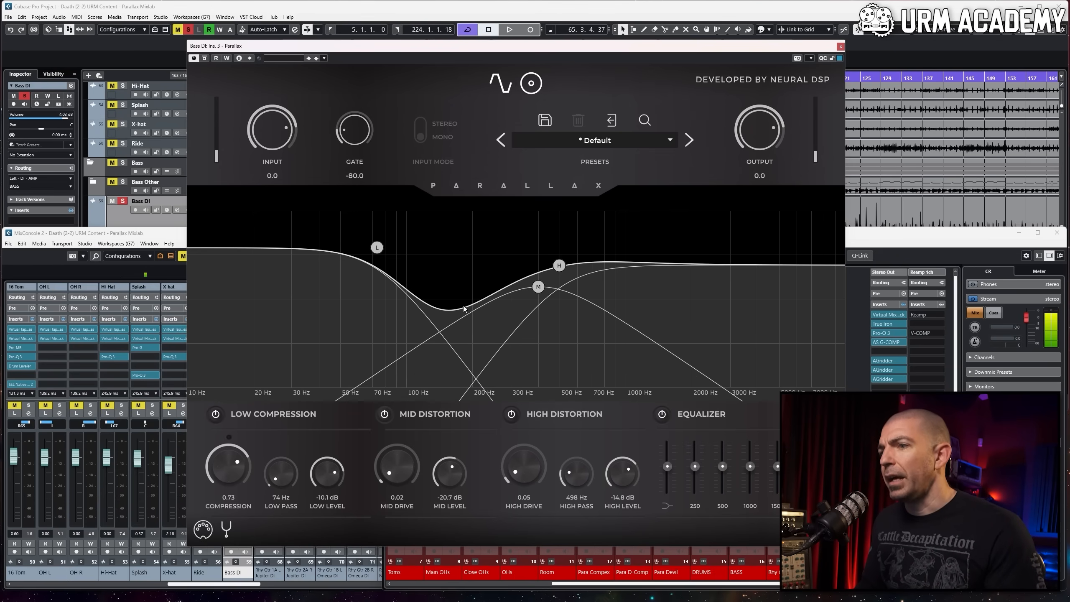
mouse_move(456, 401)
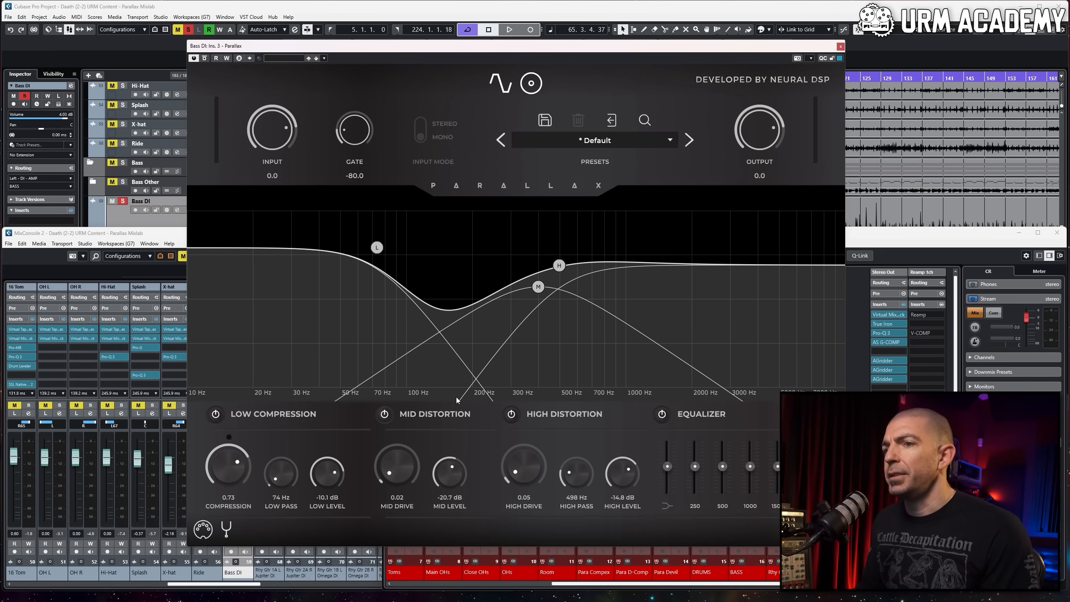
mouse_move(408, 470)
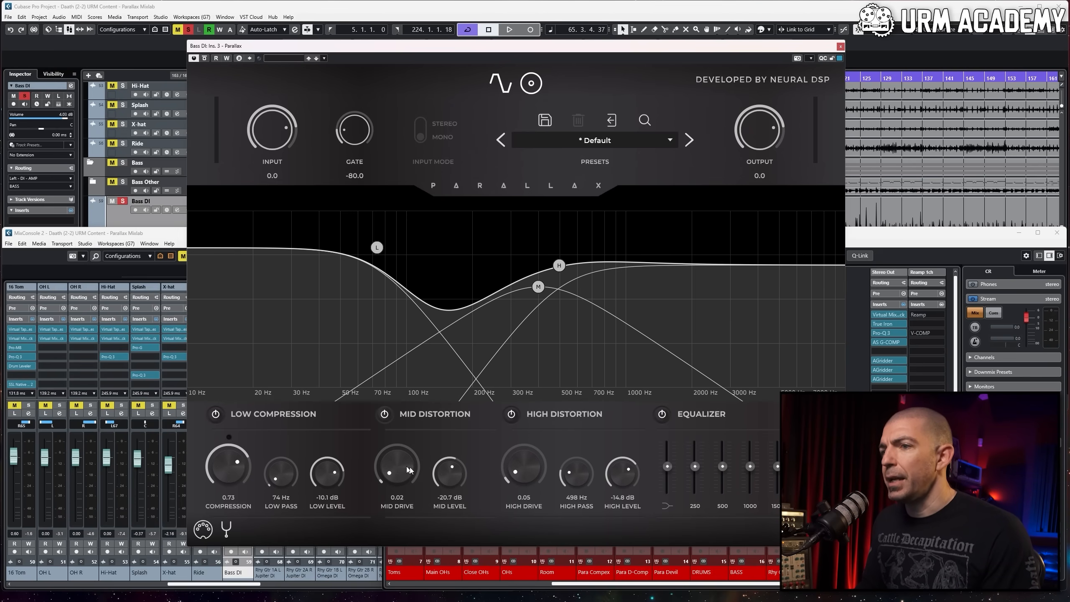
mouse_move(267, 131)
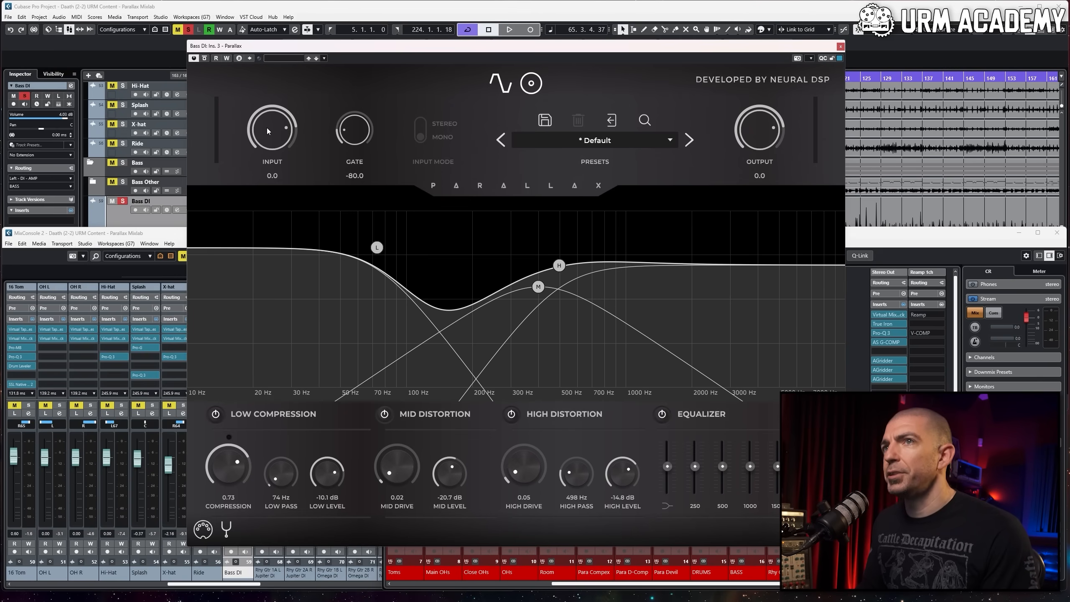
Try the input gain around 2.9, then reset it to zero.
drag(272, 130, 272, 120)
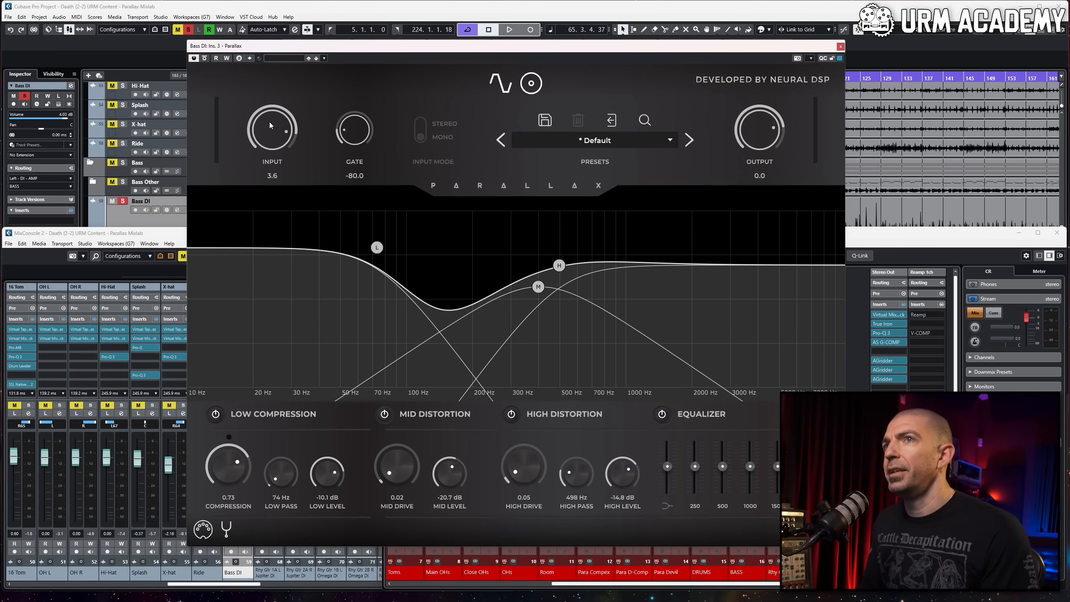
drag(272, 130, 272, 137)
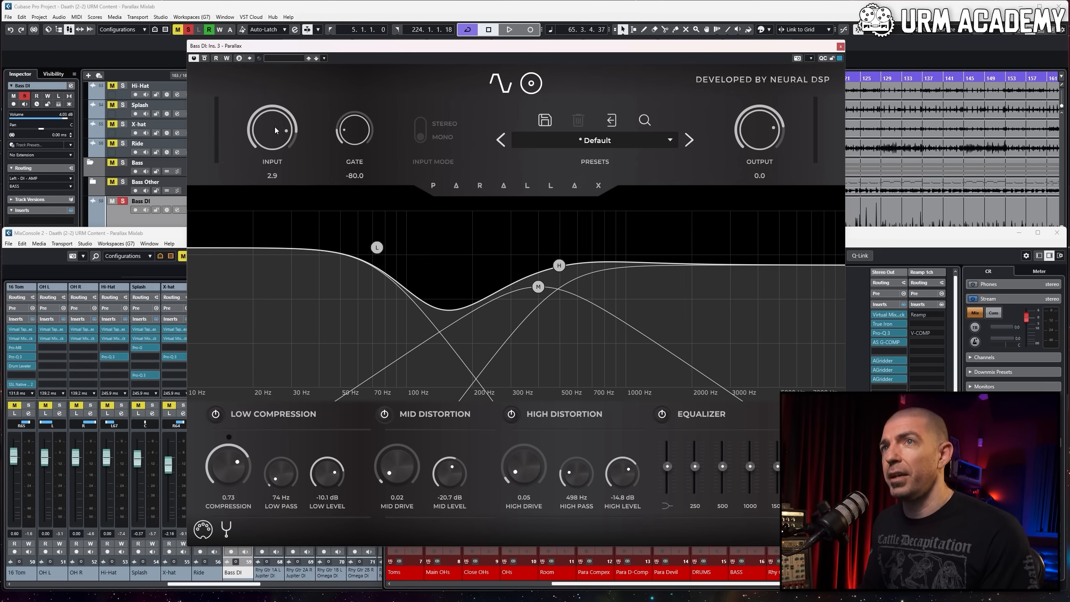
mouse_move(298, 459)
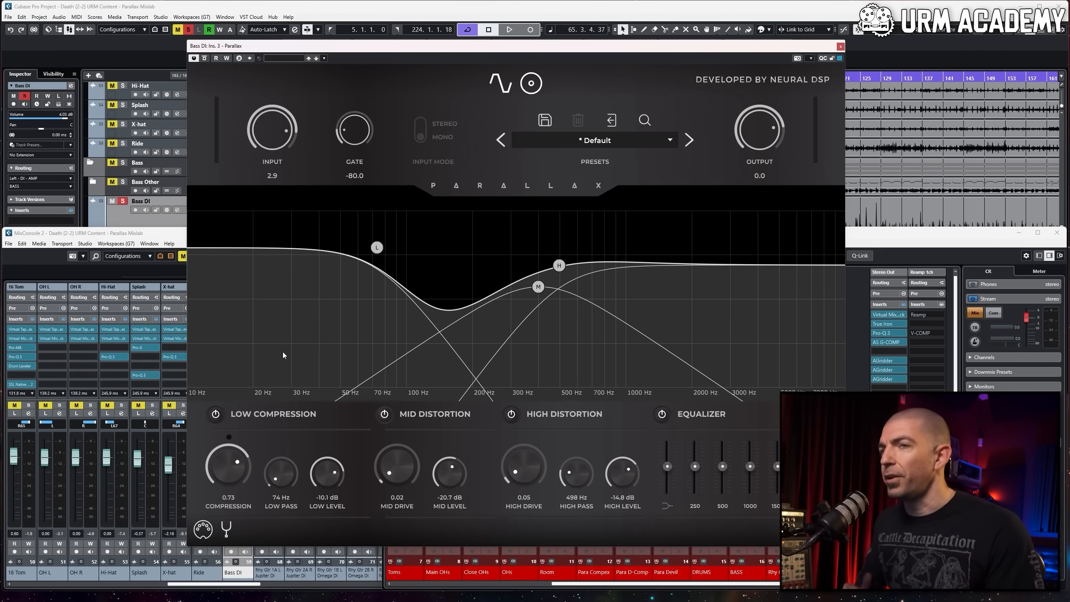
mouse_move(508, 290)
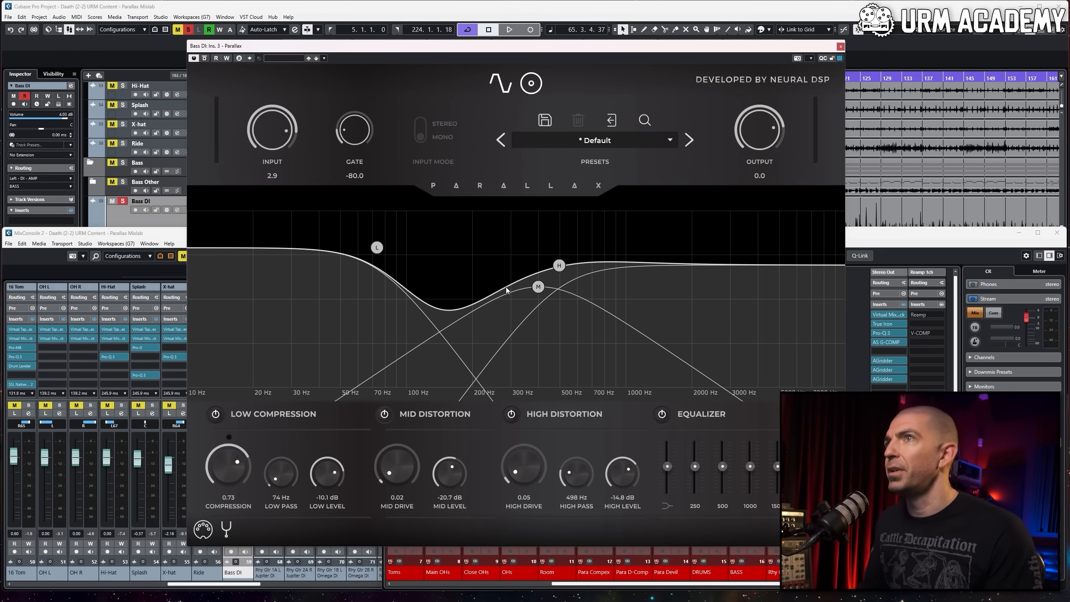
mouse_move(270, 132)
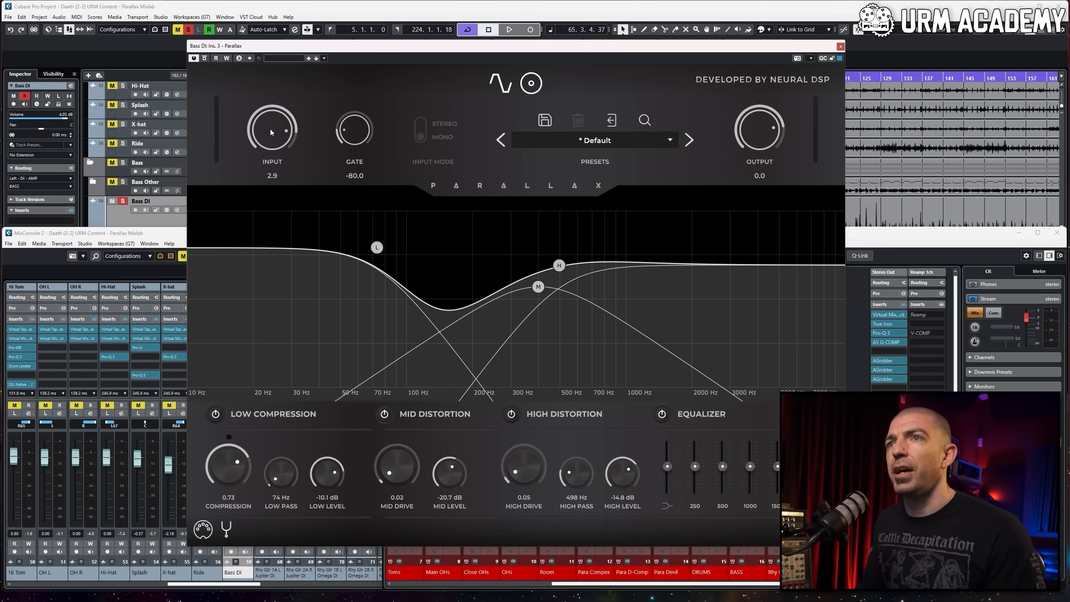
double_click(272, 128)
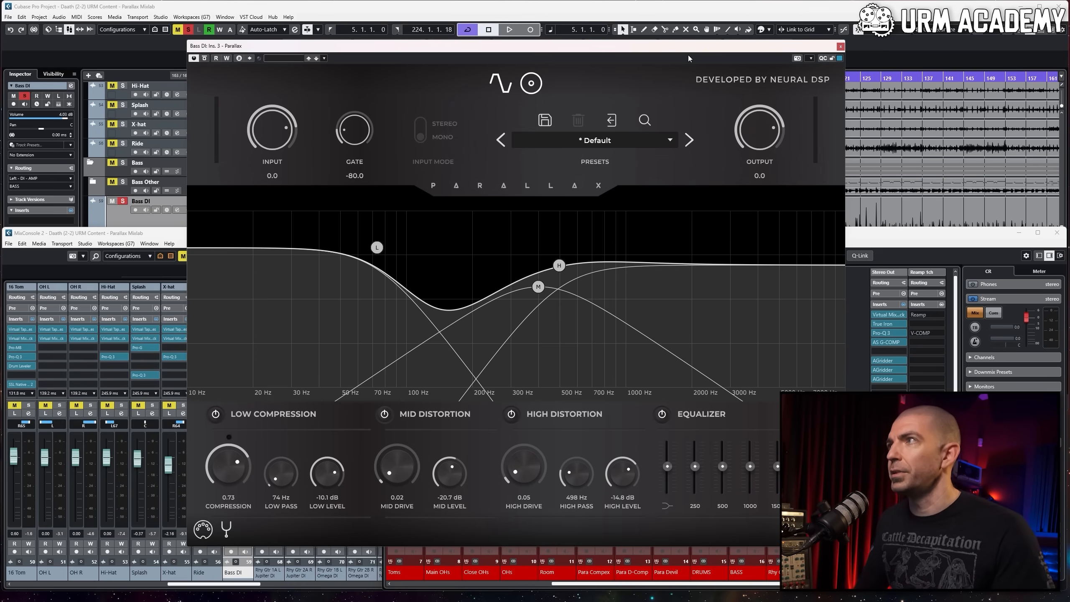
Push the Parallax input gain up to about 7 and a bit beyond while the bass plays.
click(509, 29)
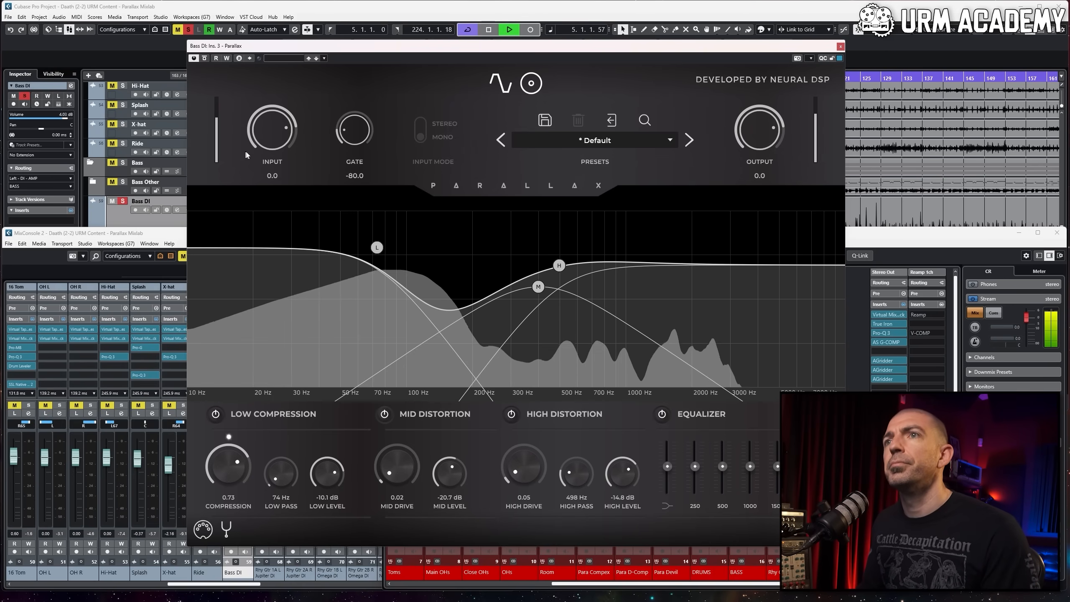
drag(271, 128, 272, 110)
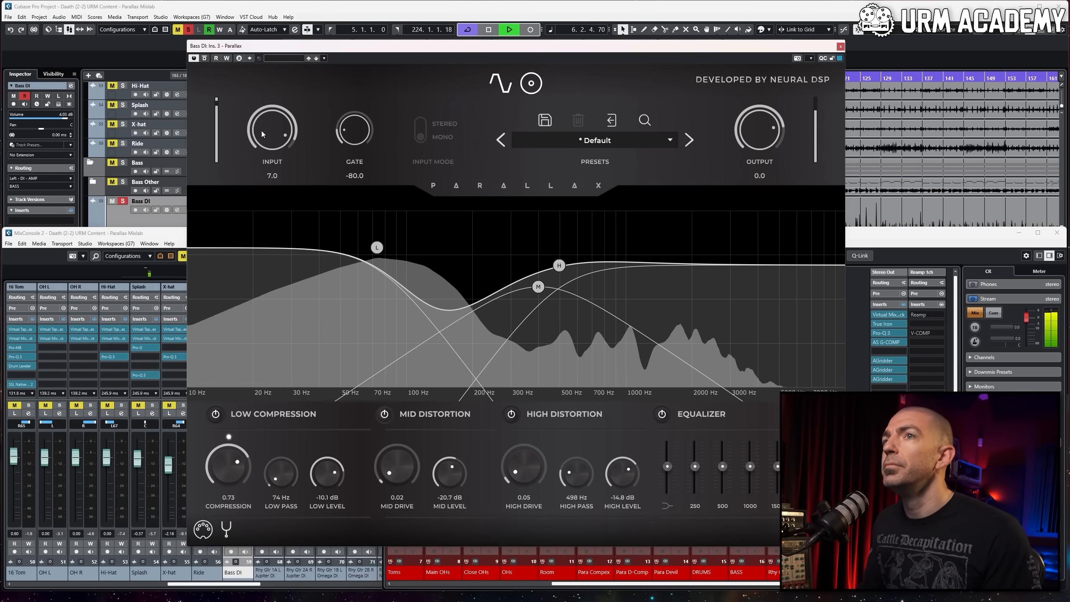
drag(272, 129, 272, 120)
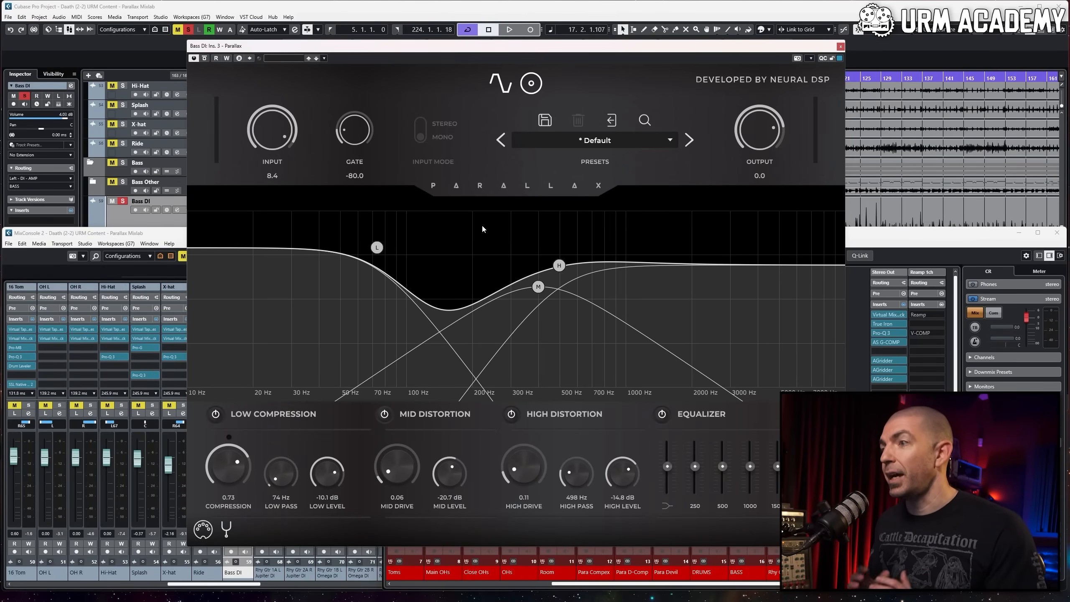
mouse_move(744, 480)
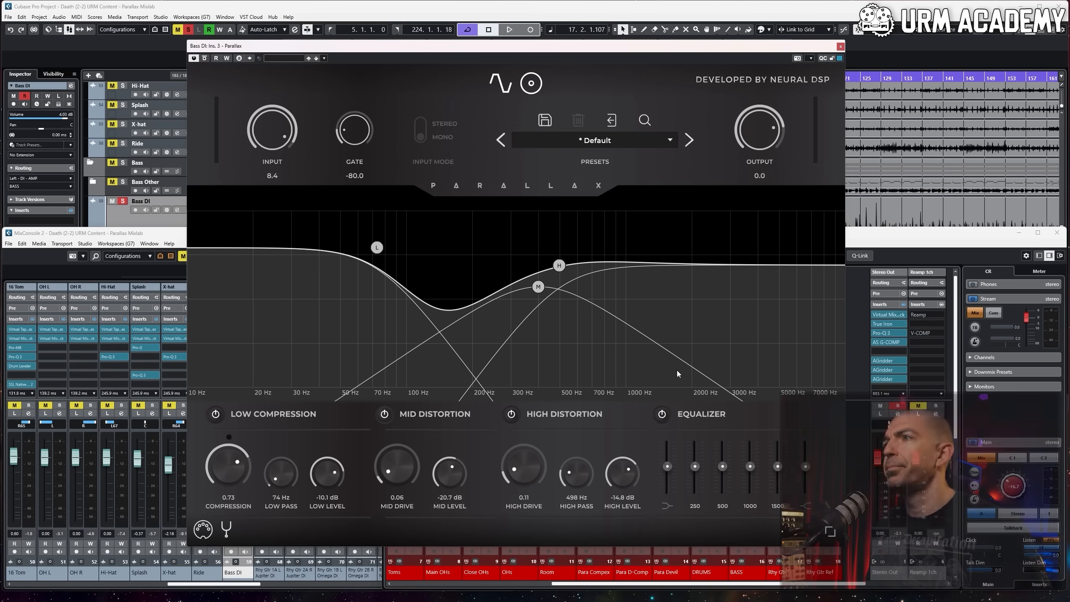
click(508, 30)
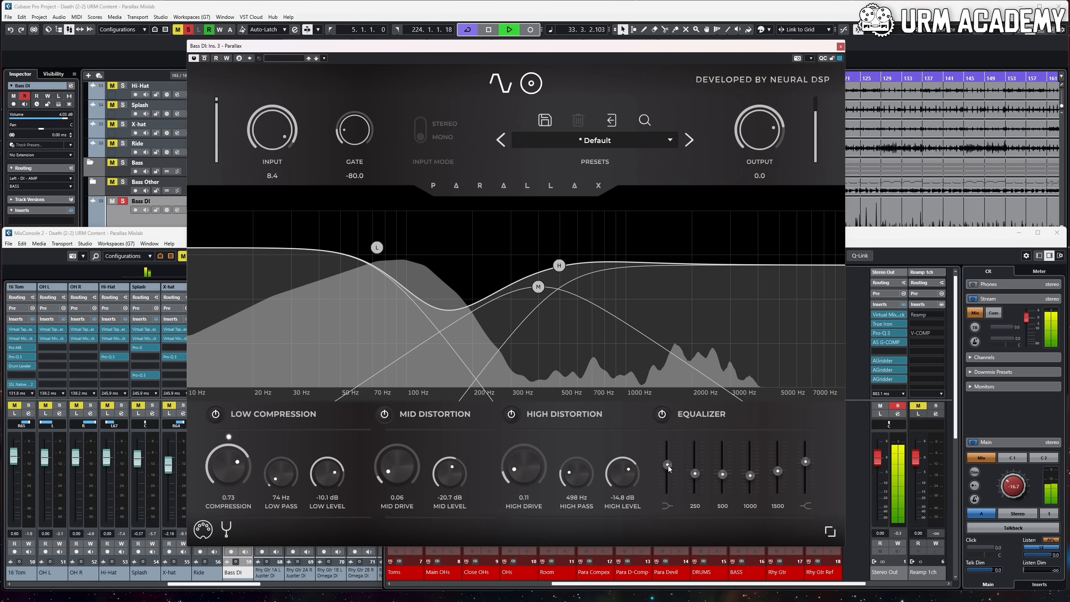
click(488, 28)
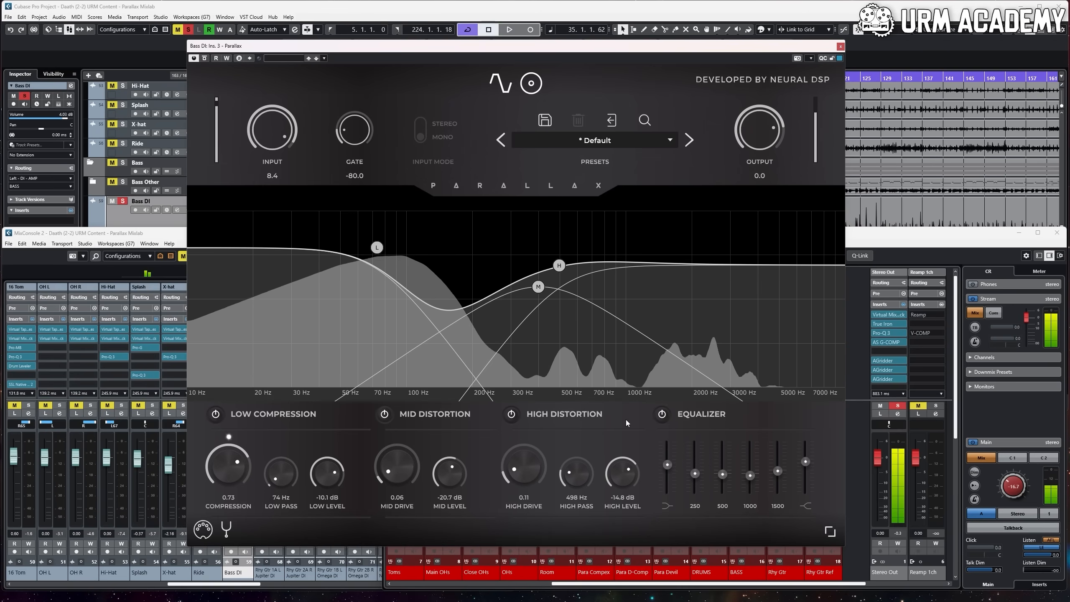
click(508, 29)
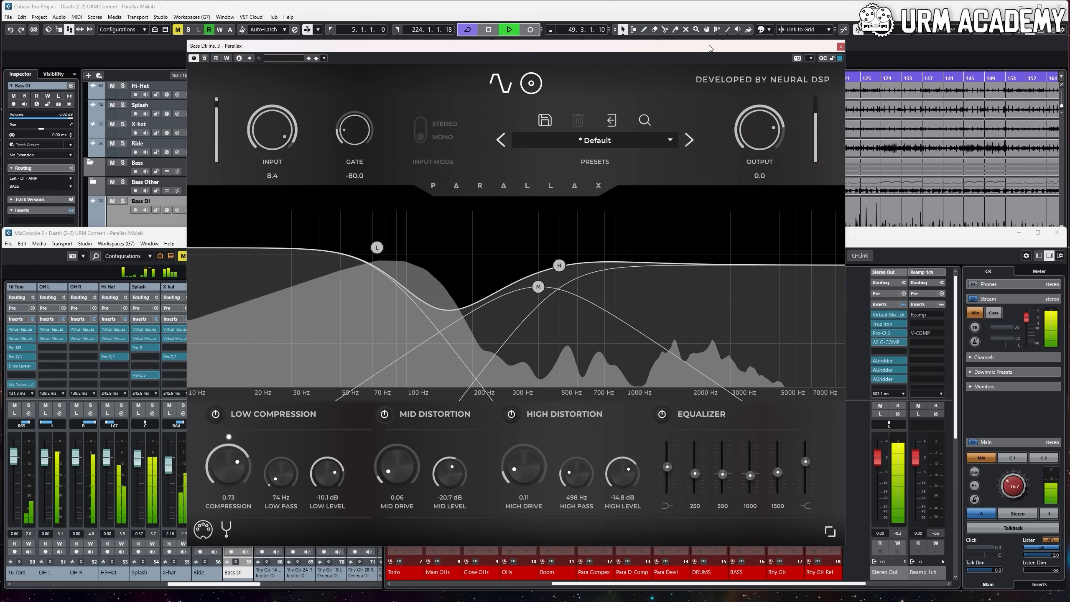
click(530, 29)
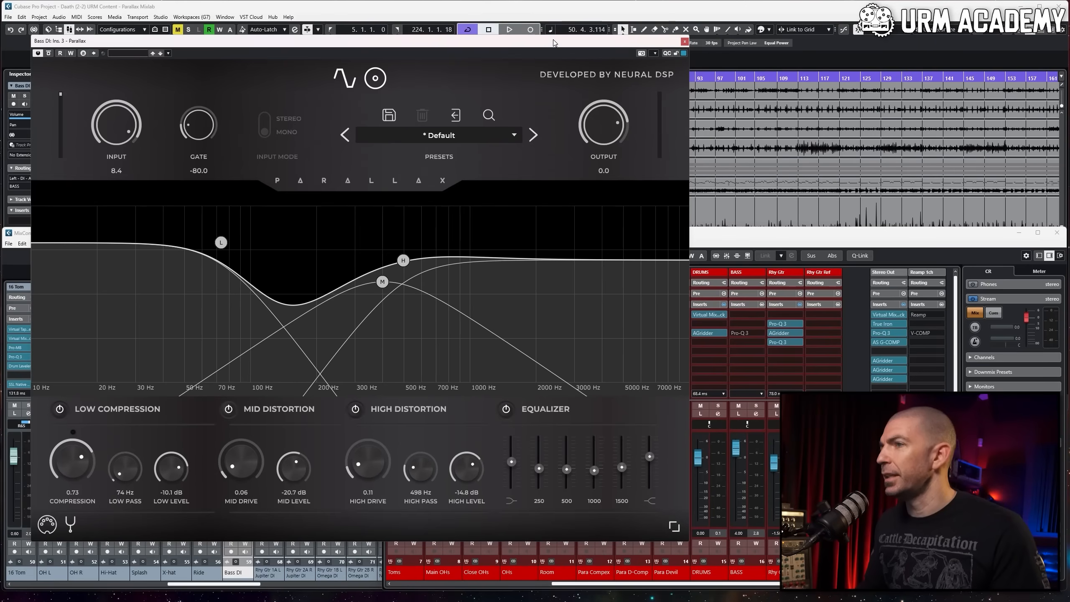
Close Parallax and add a FabFilter Pro-Q 3 in the next Bass DI insert slot.
click(684, 41)
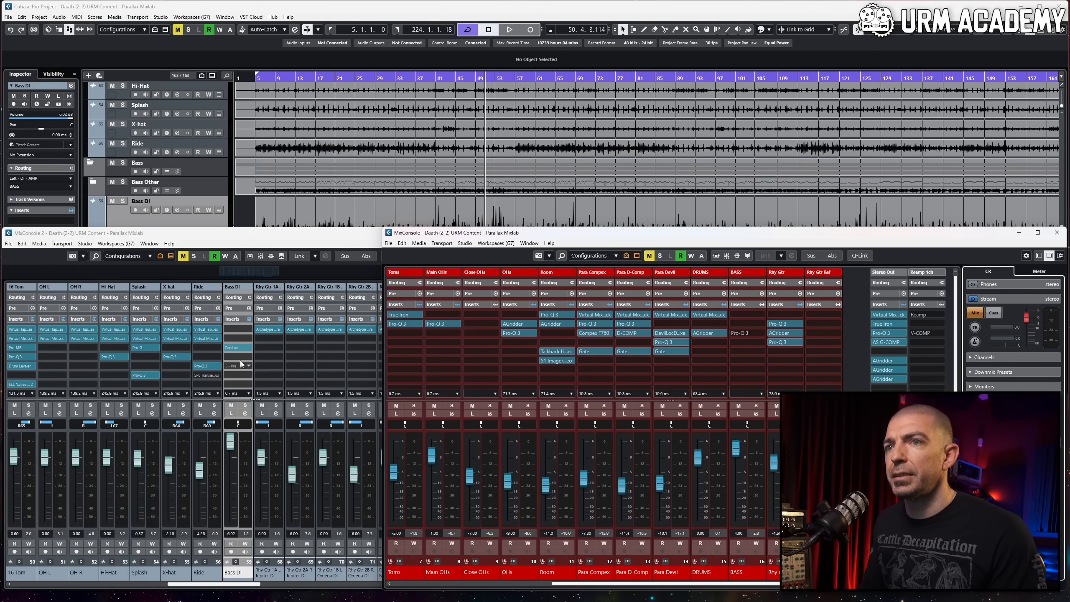
click(239, 348)
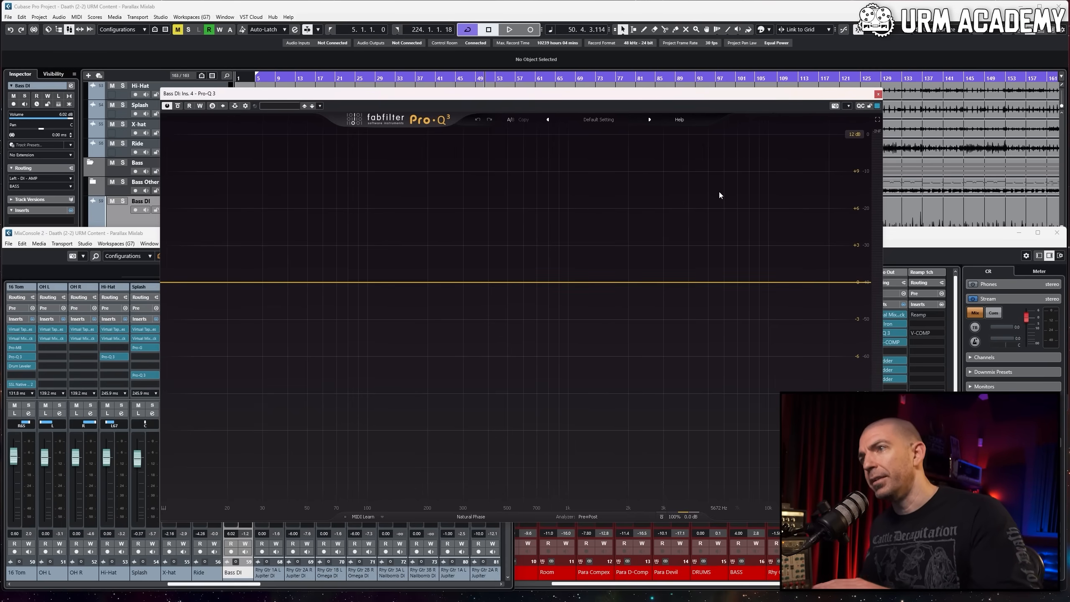
mouse_move(564, 259)
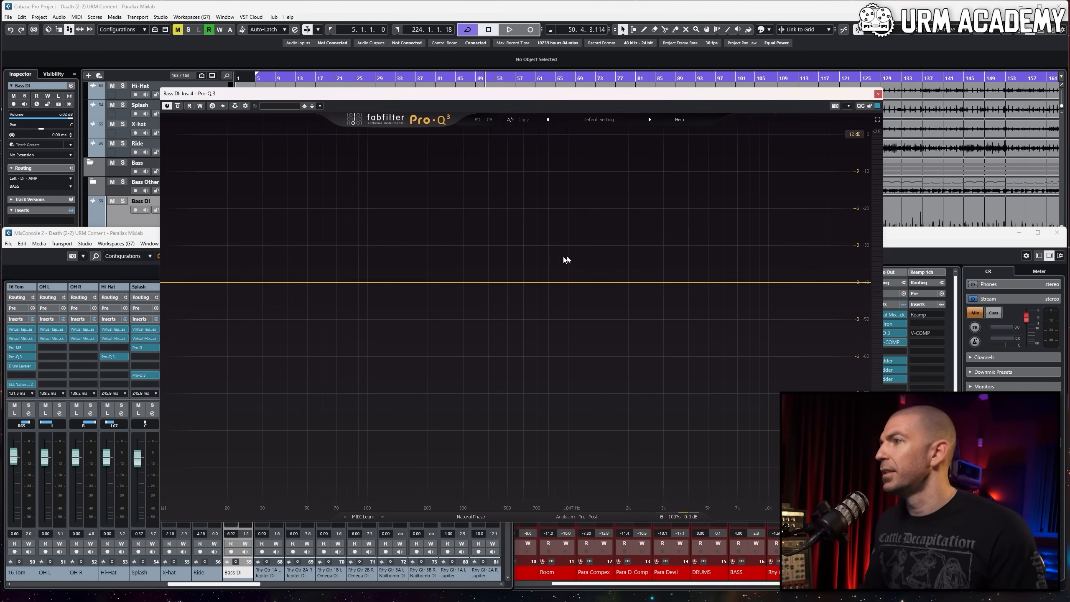
mouse_move(622, 247)
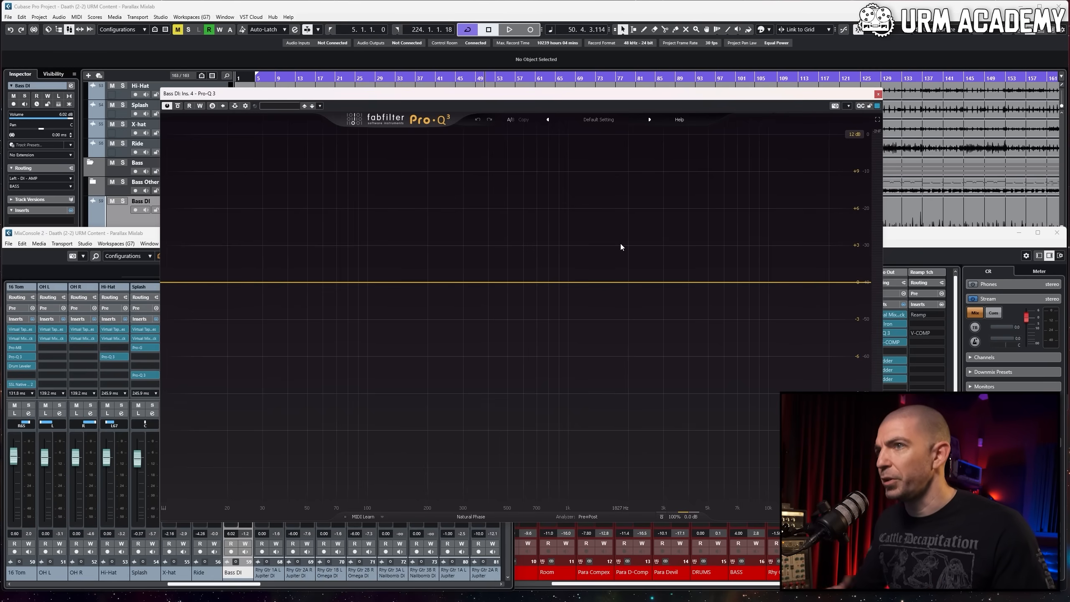
Add a narrow cut around 2.4 kHz and a high cut pulled down to about 7.7 kHz.
click(509, 30)
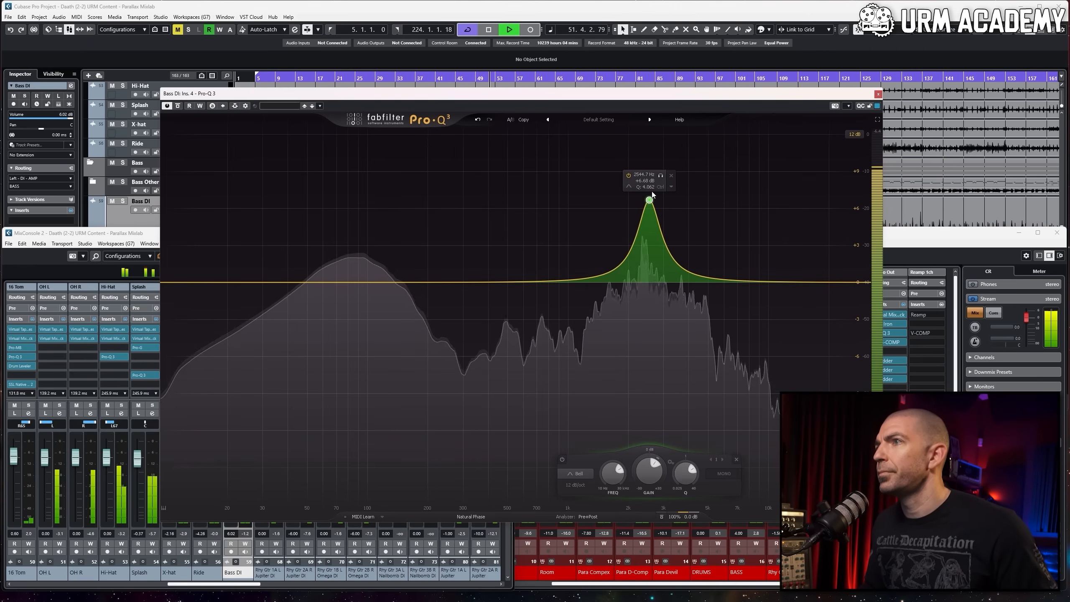
drag(649, 200, 648, 344)
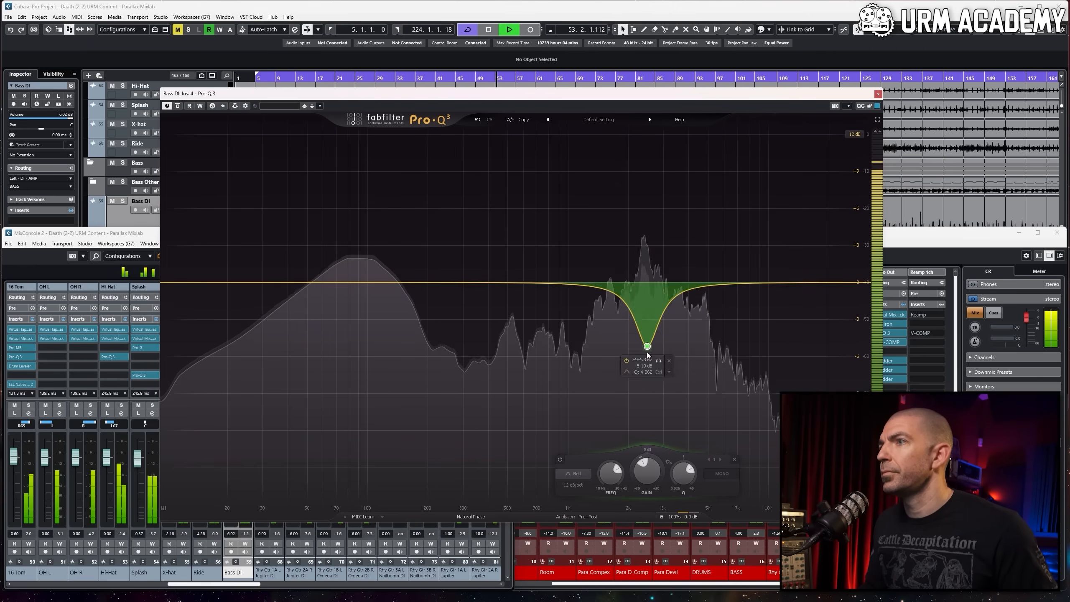
drag(647, 344, 644, 369)
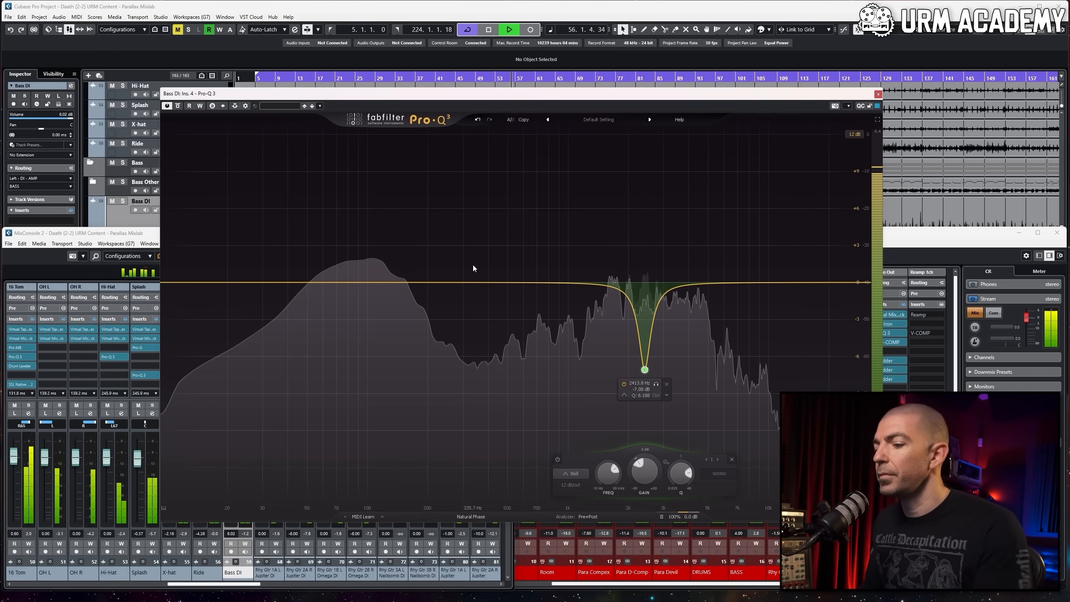
click(379, 185)
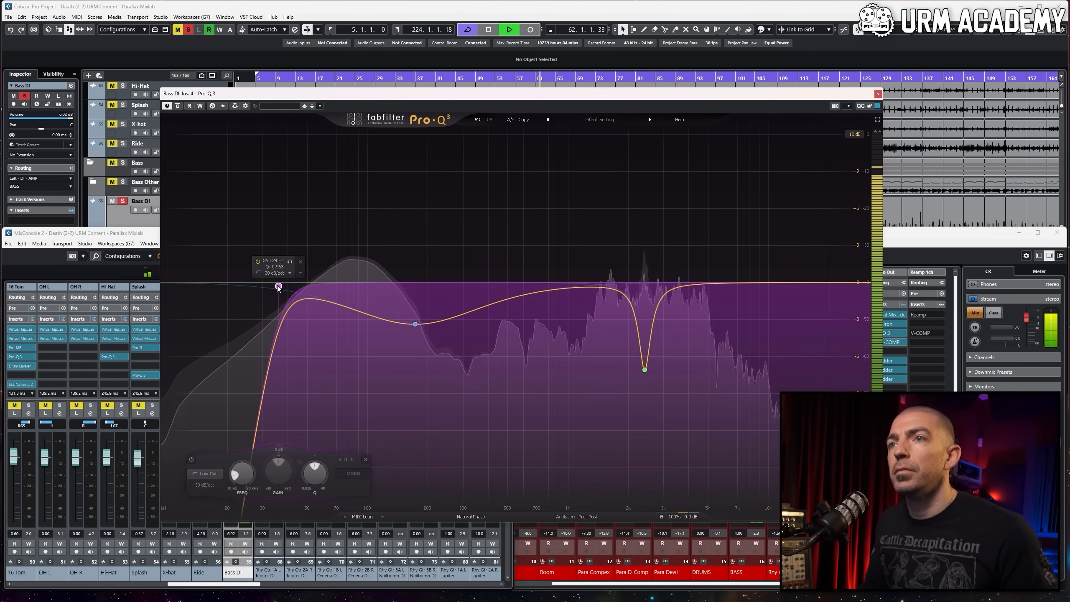
click(845, 282)
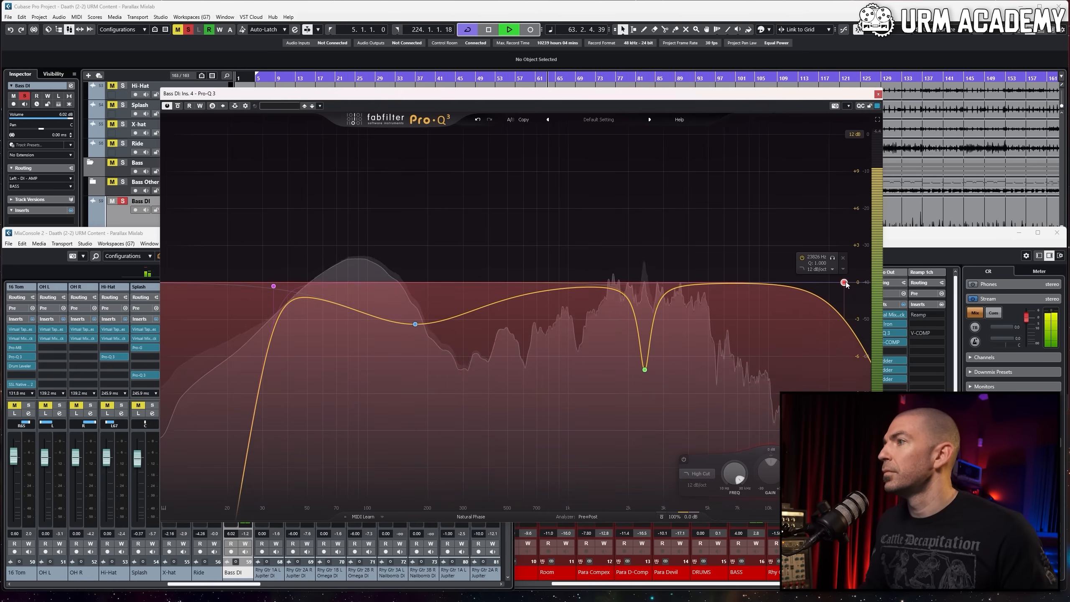
drag(845, 282, 747, 292)
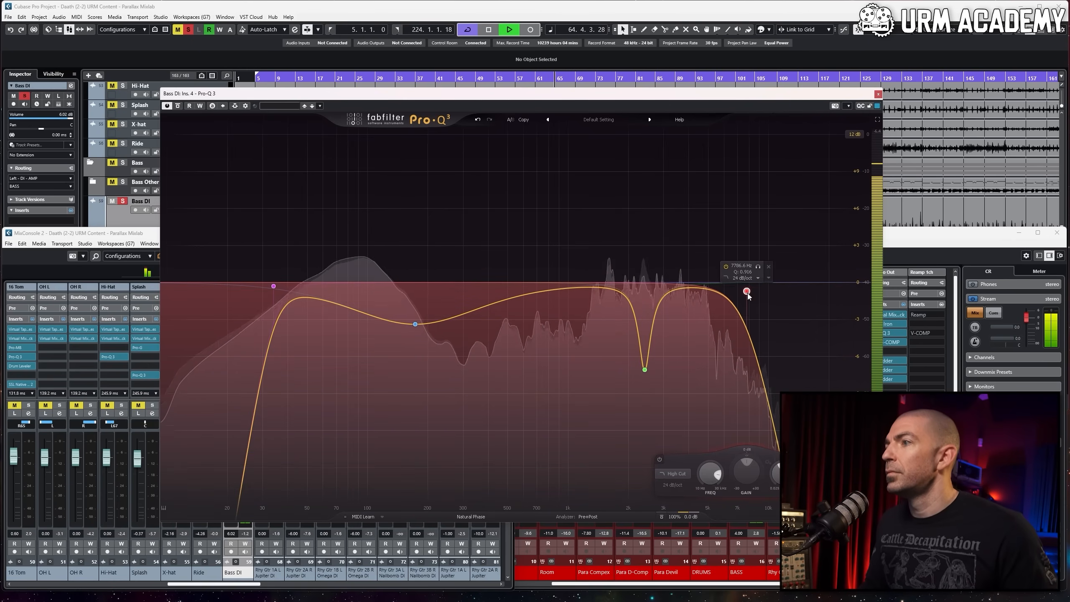
Add a gentle scoop near 1.7 kHz, deepen the 117 Hz dip and boost the top frequencies.
drag(746, 291, 770, 289)
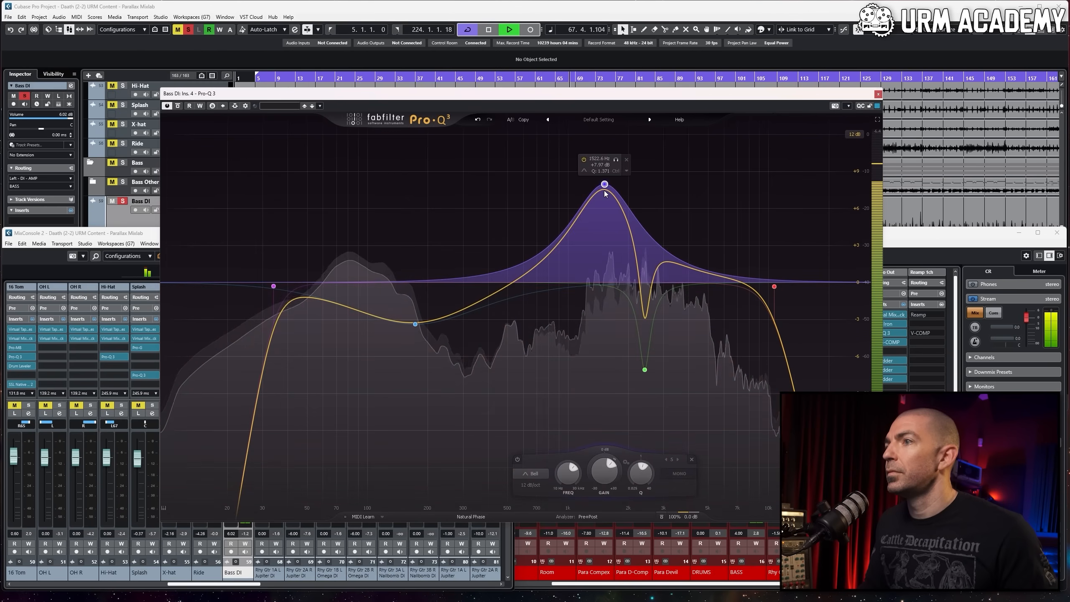
drag(604, 184, 606, 306)
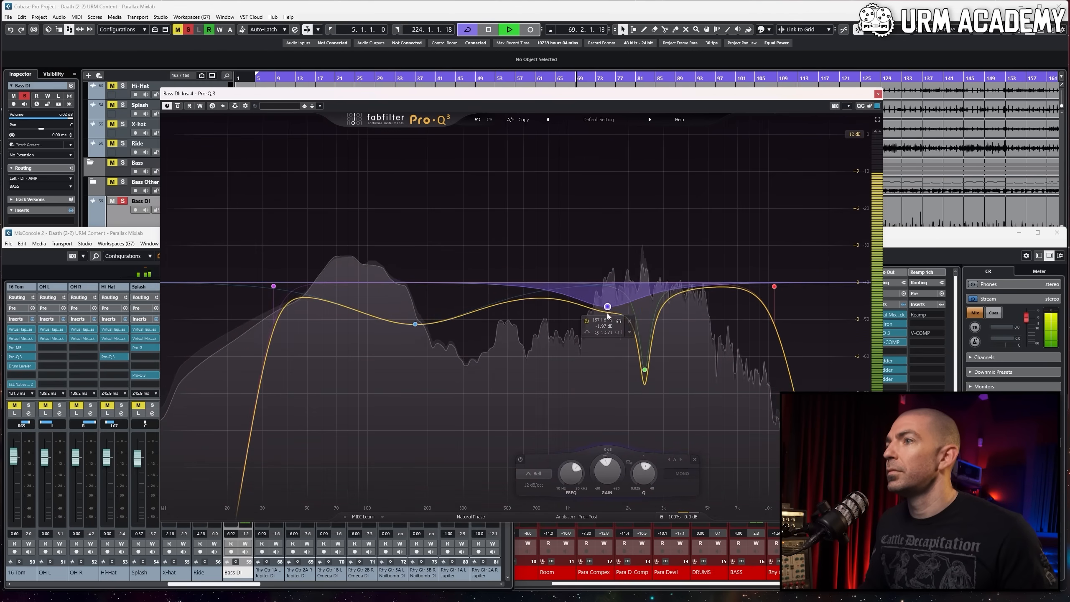
drag(607, 306, 612, 313)
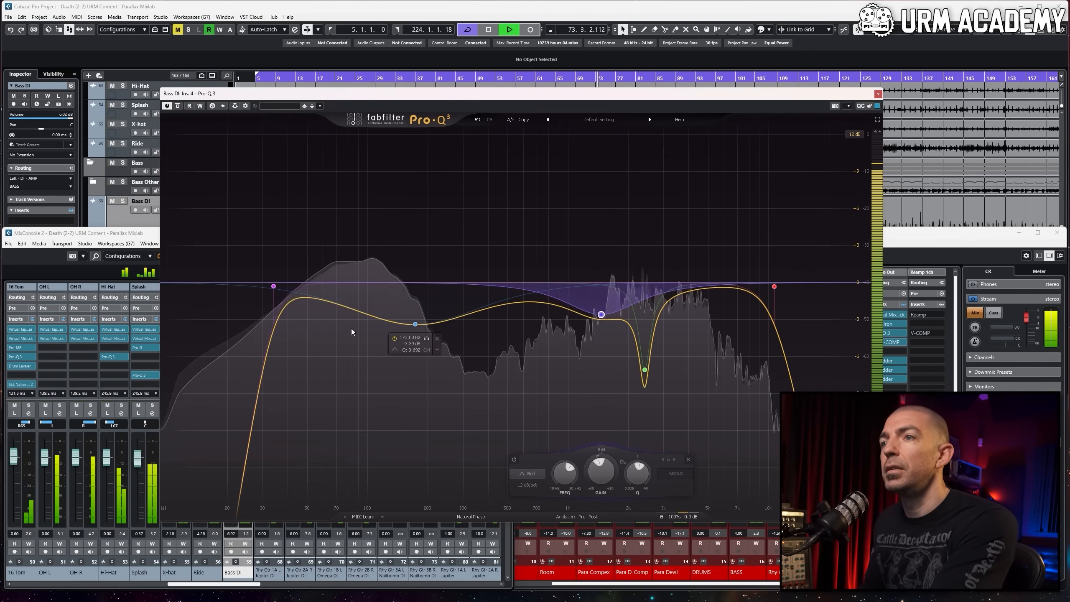
drag(415, 324, 381, 328)
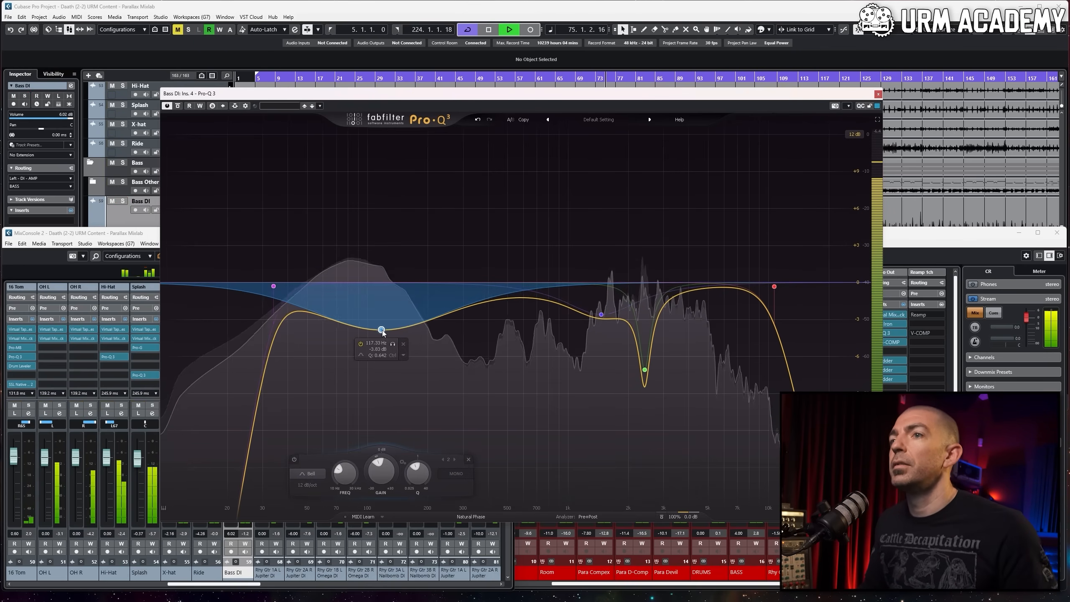
drag(382, 329, 403, 337)
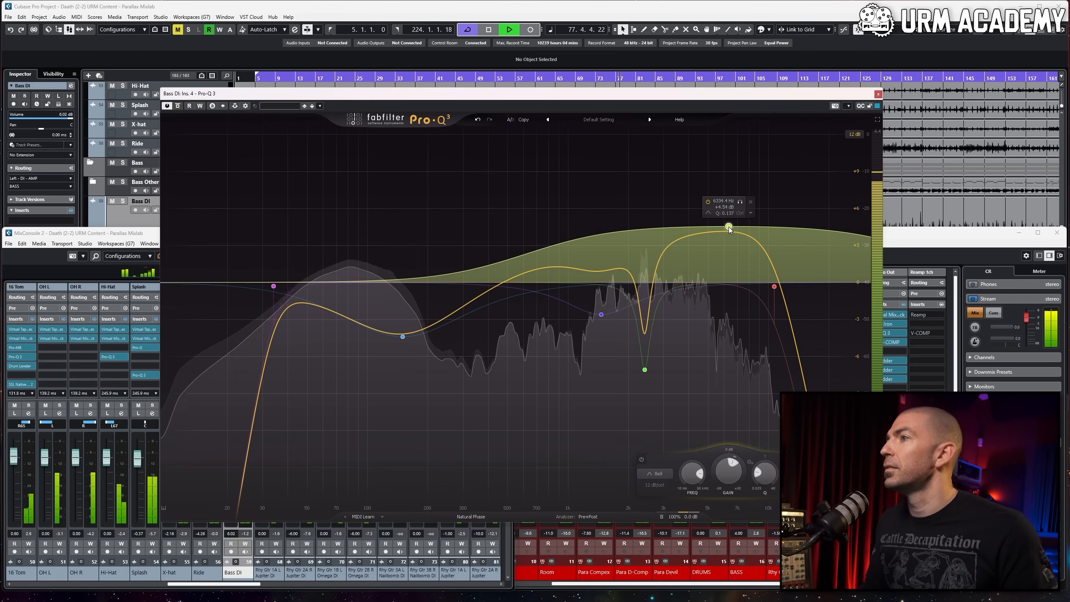
drag(730, 228, 788, 243)
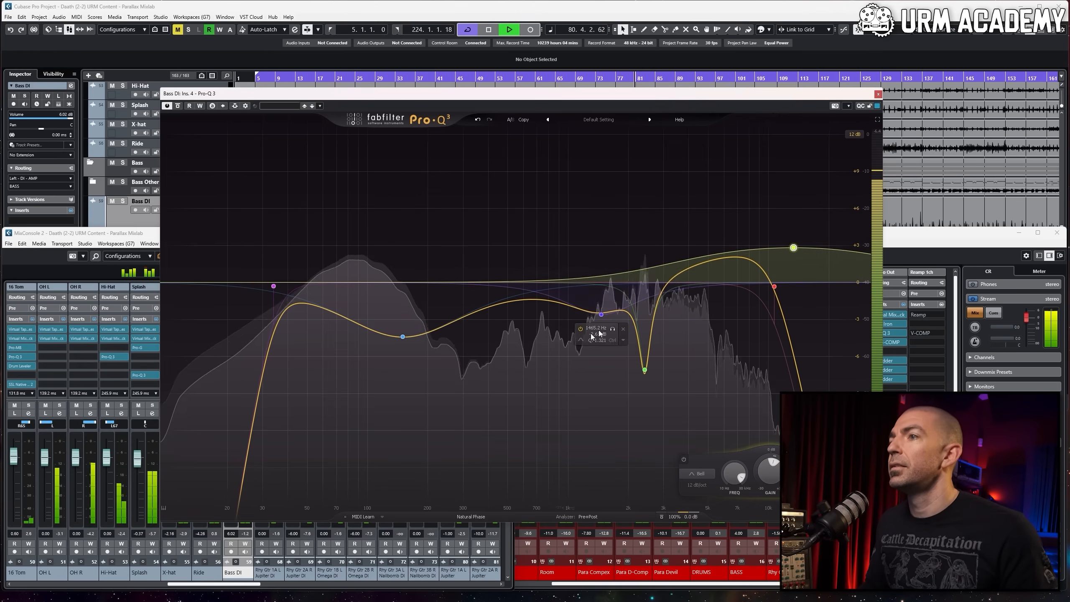
drag(600, 315, 621, 325)
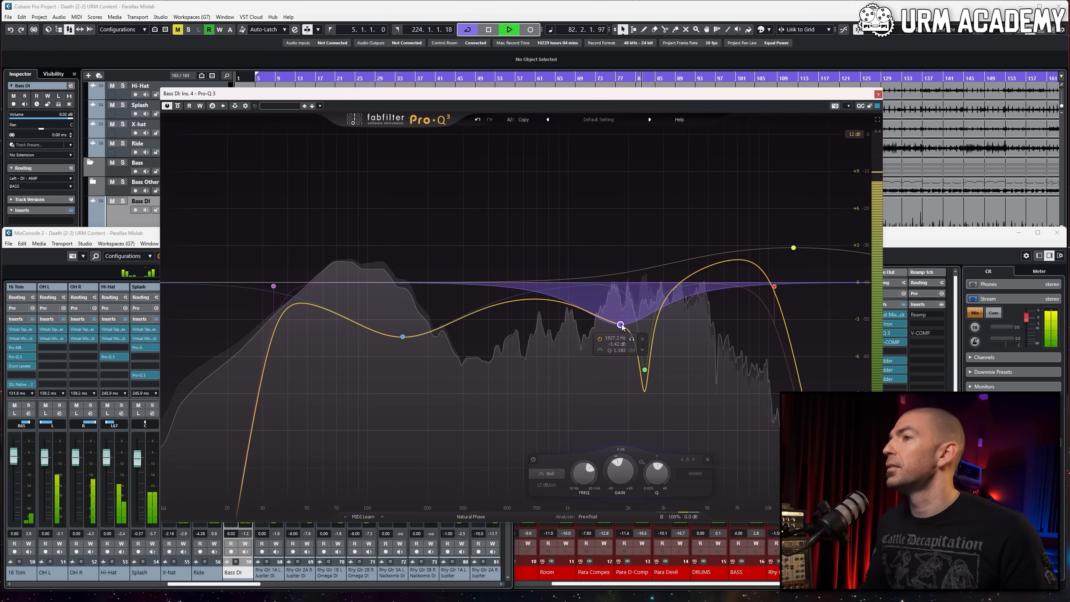
drag(622, 325, 616, 324)
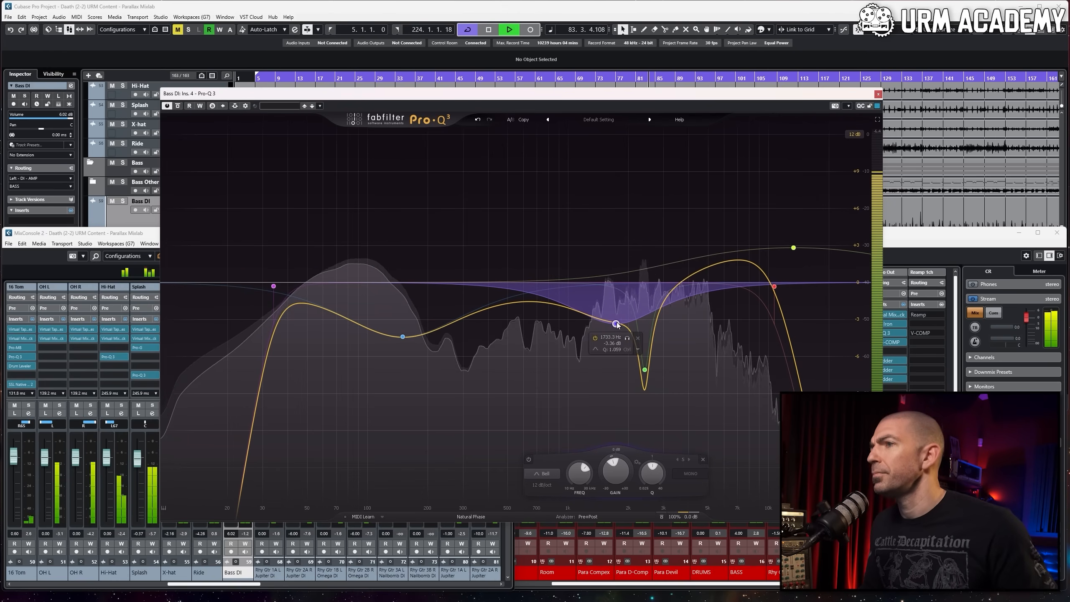
Add a small cut around 3 kHz and settle its depth.
drag(616, 324, 615, 325)
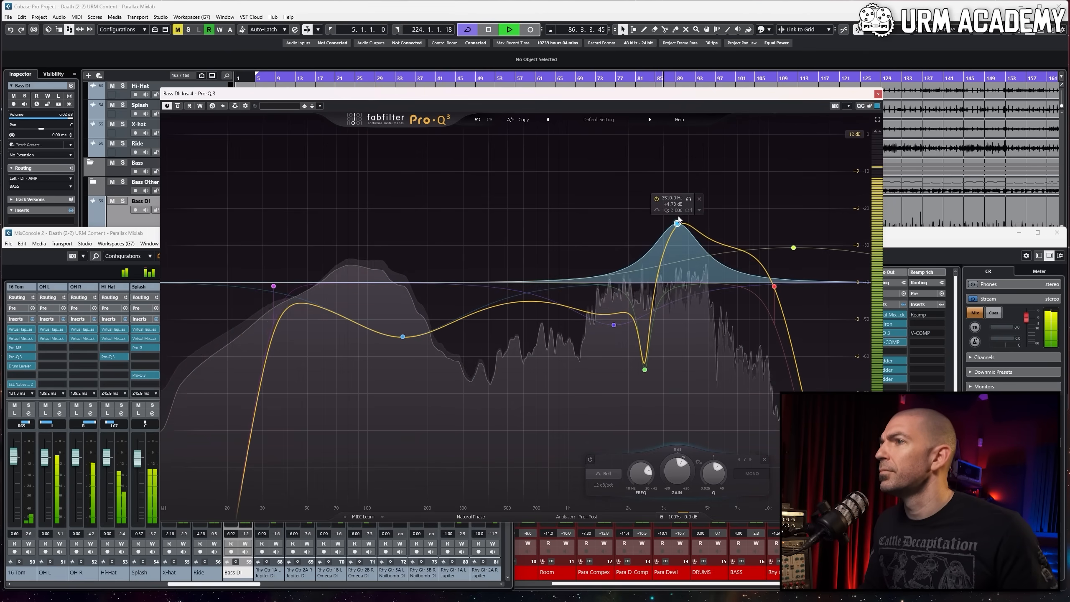
drag(678, 222, 665, 205)
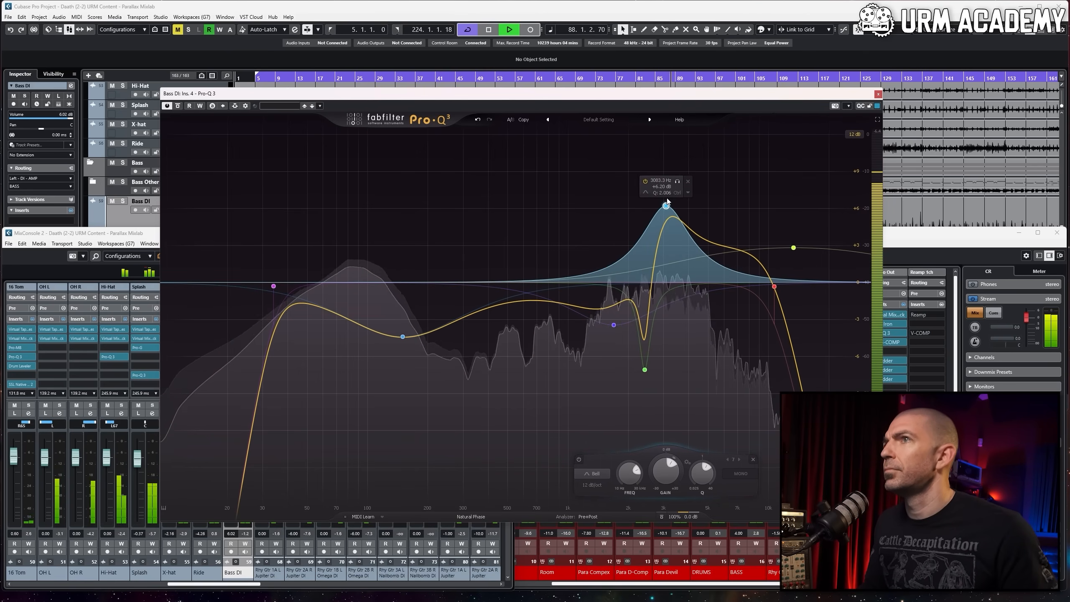
drag(664, 205, 675, 306)
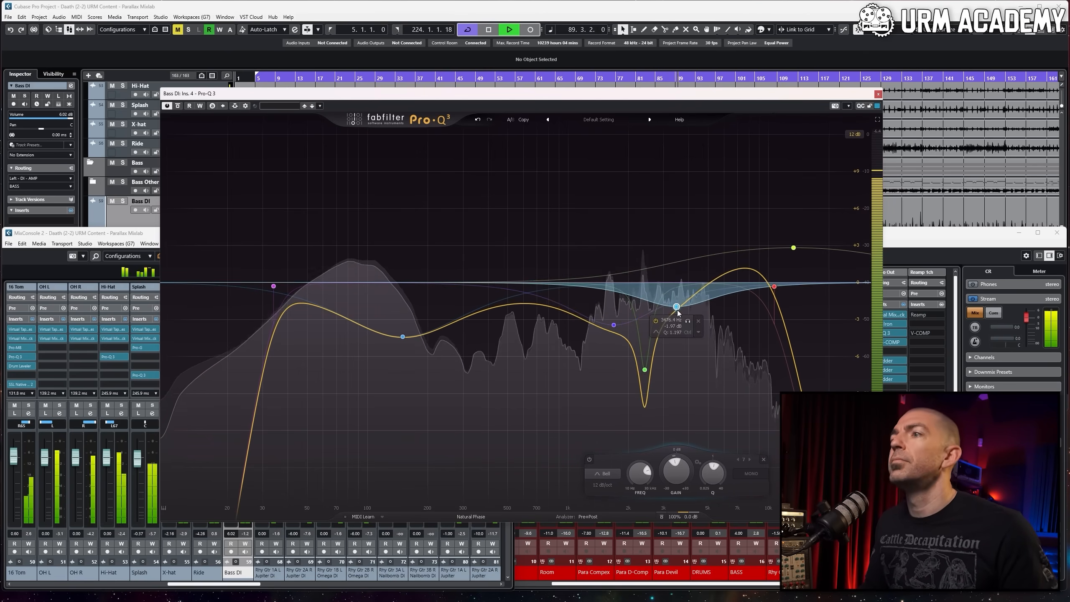
drag(675, 306, 668, 308)
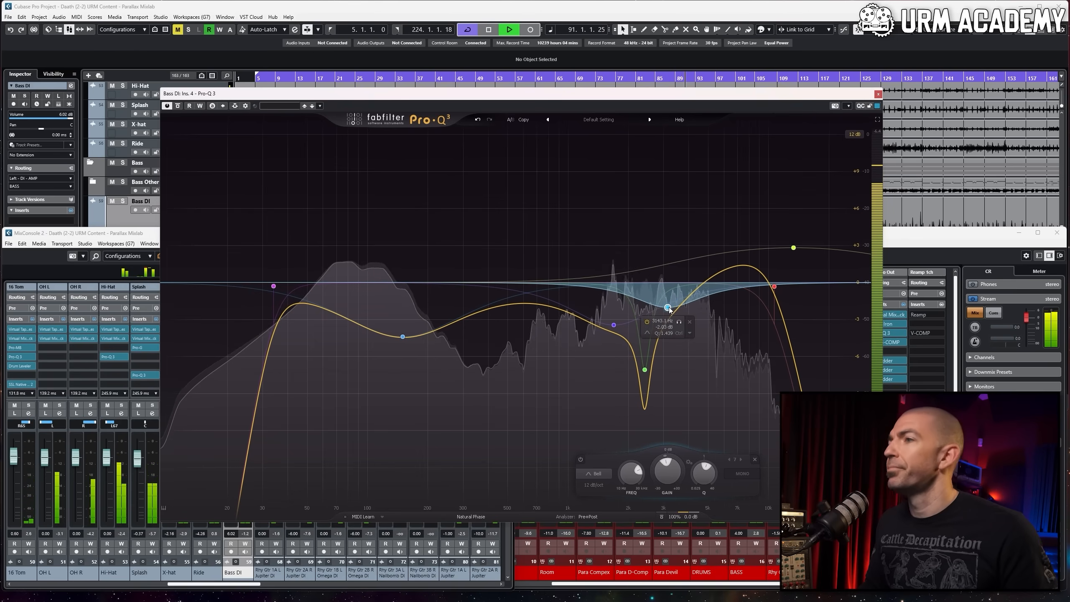
drag(668, 307, 671, 307)
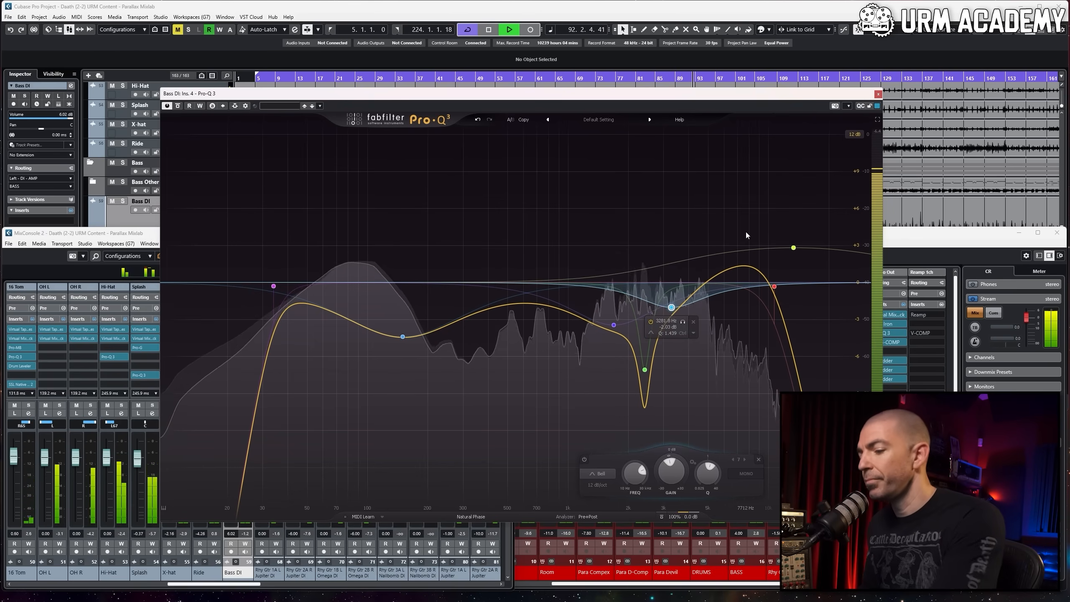